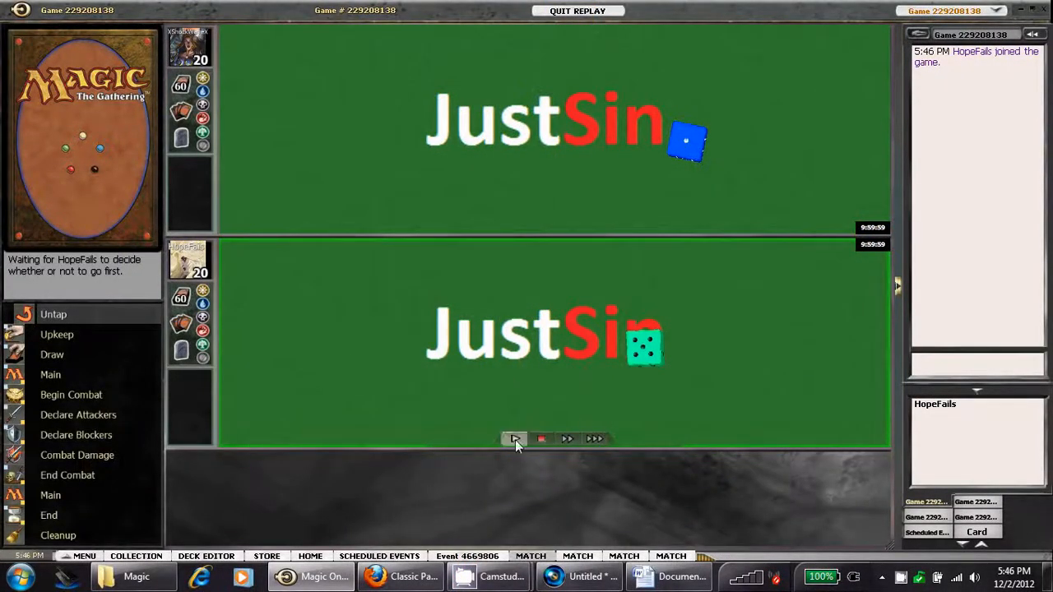
Play the replay forward from the pre-game choice to turn 5 with Spire Golem and Chittering Rats out
{"action": "left_click", "coordinate": [513, 438]}
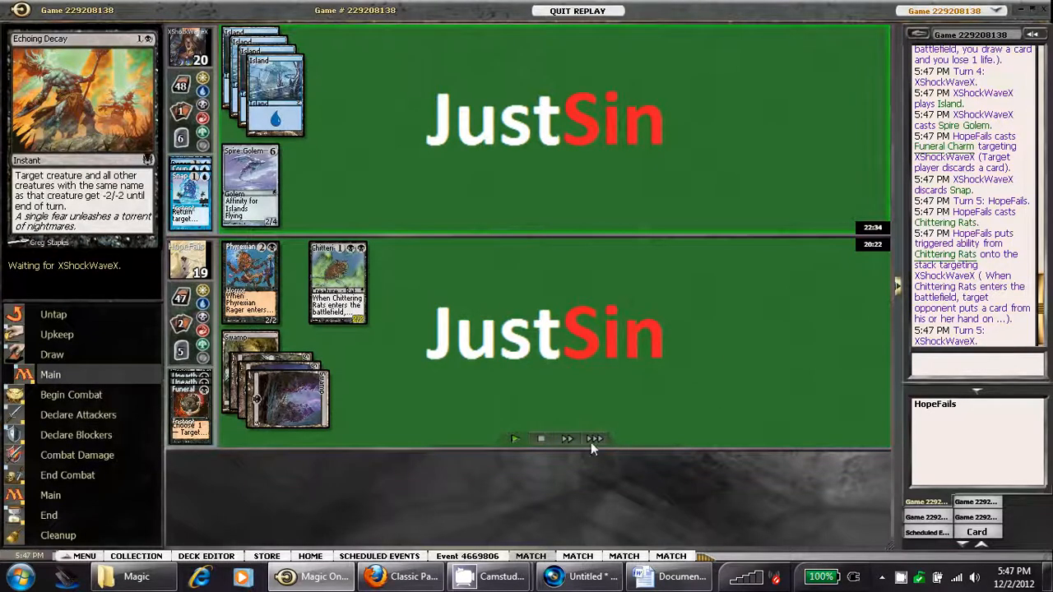
Step the replay through turns 5-9 until Chittering Rats and Phyrexian Rager attack into Cuombajj Witches
{"action": "left_click", "coordinate": [540, 437]}
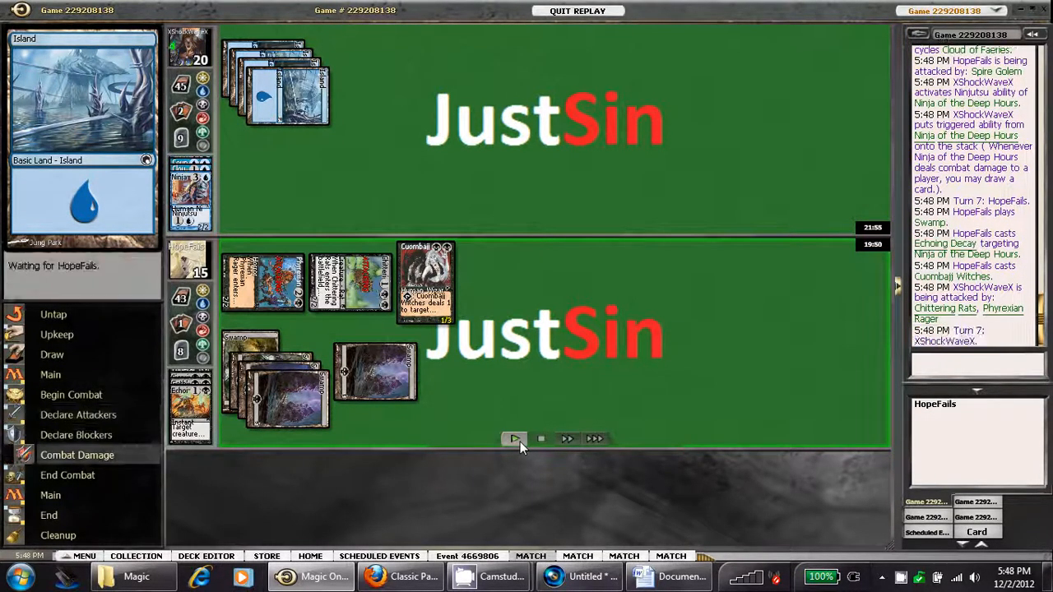
{"action": "left_click", "coordinate": [513, 438]}
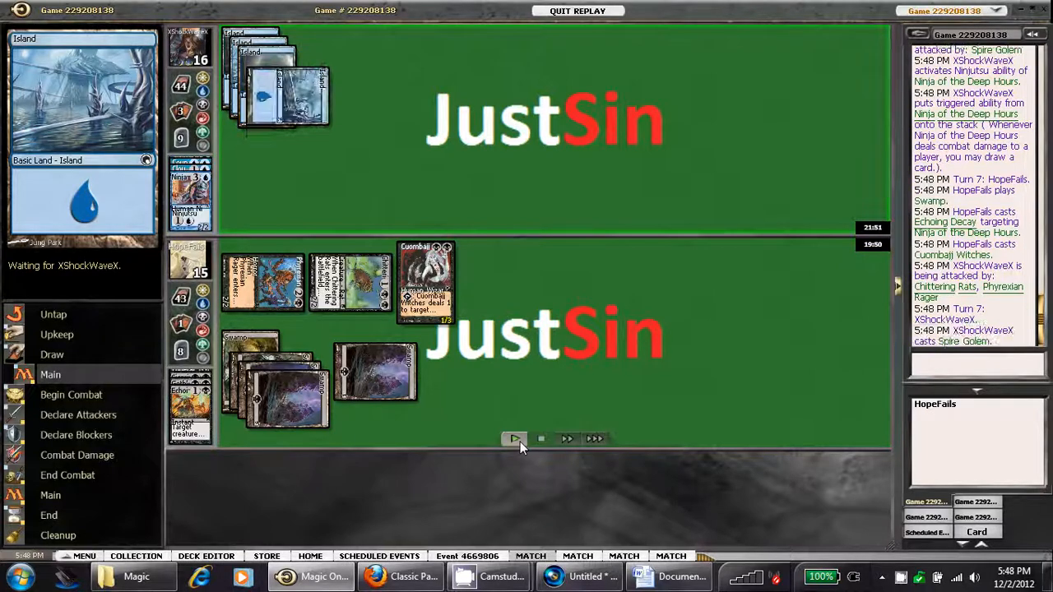
{"action": "left_click", "coordinate": [513, 438]}
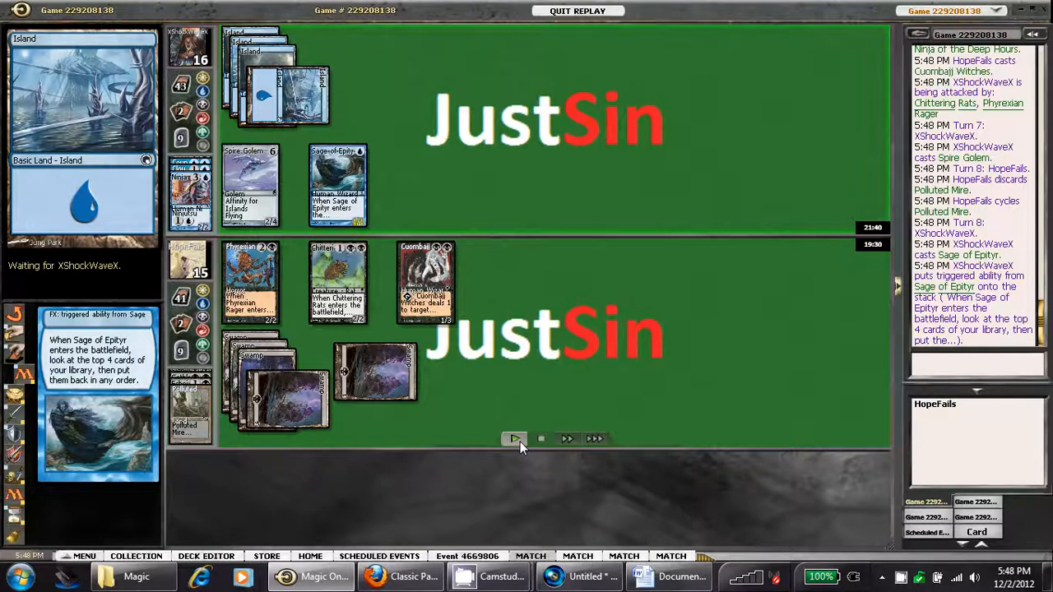
{"action": "left_click", "coordinate": [513, 438]}
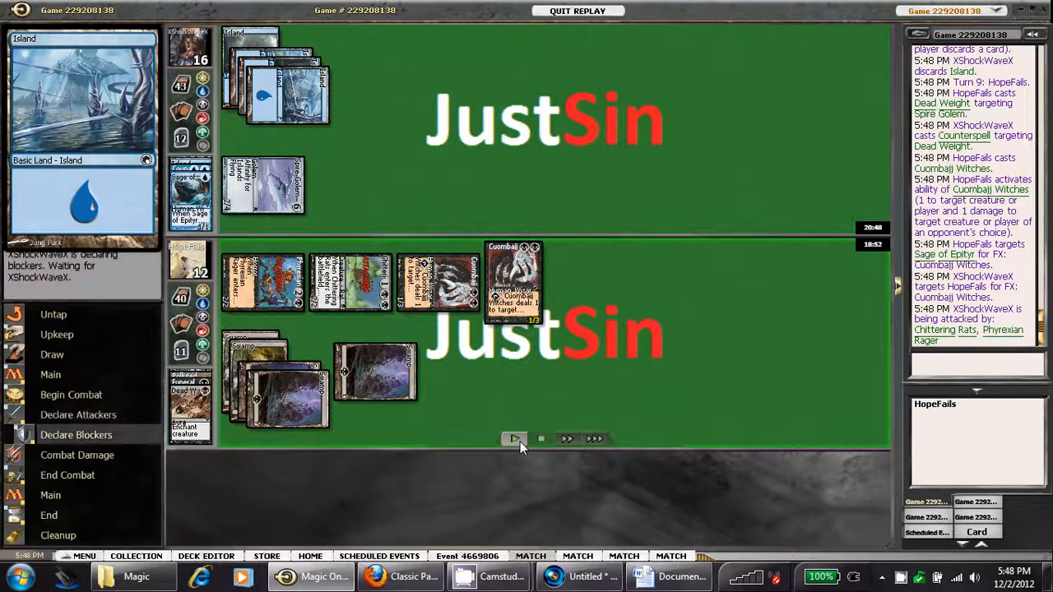
Step the replay through turns 9-13, past Spire Golem blocking Phyrexian Rager and Chittering Rats
{"action": "left_click", "coordinate": [514, 437]}
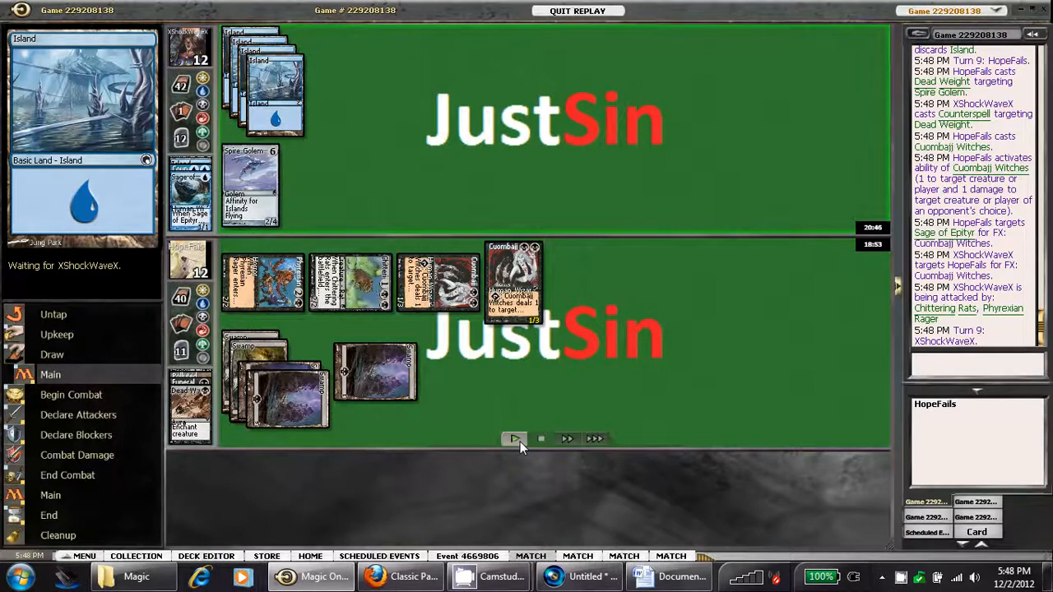
{"action": "left_click", "coordinate": [513, 438]}
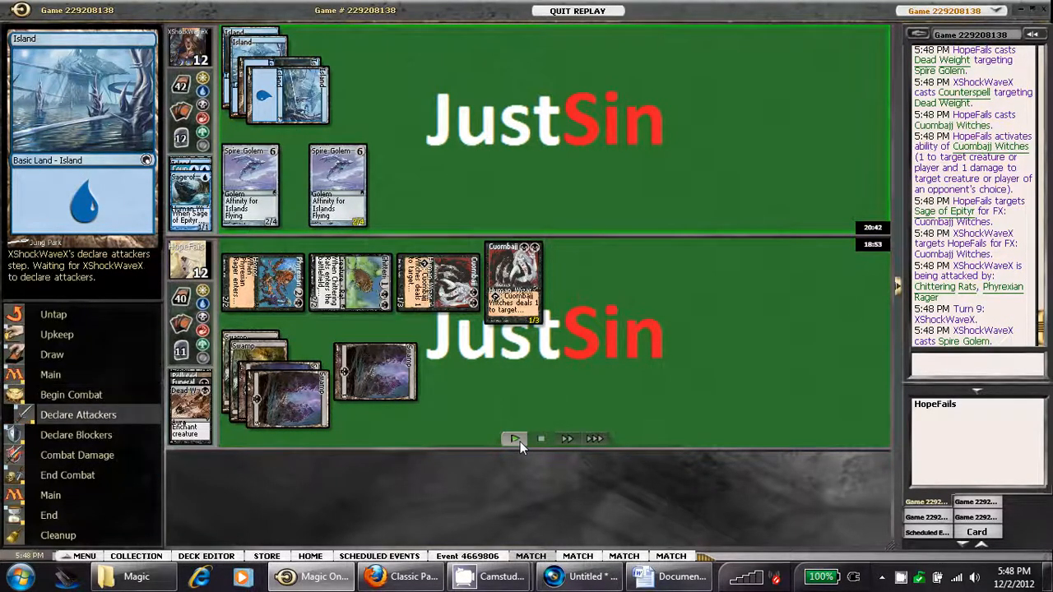
{"action": "left_click", "coordinate": [513, 438]}
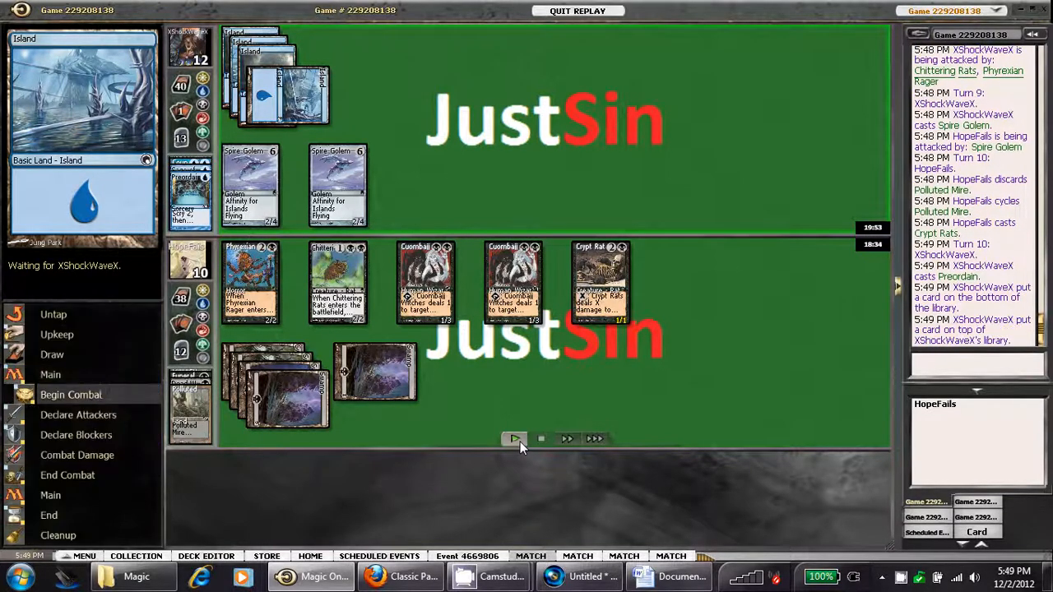
{"action": "left_click", "coordinate": [513, 438]}
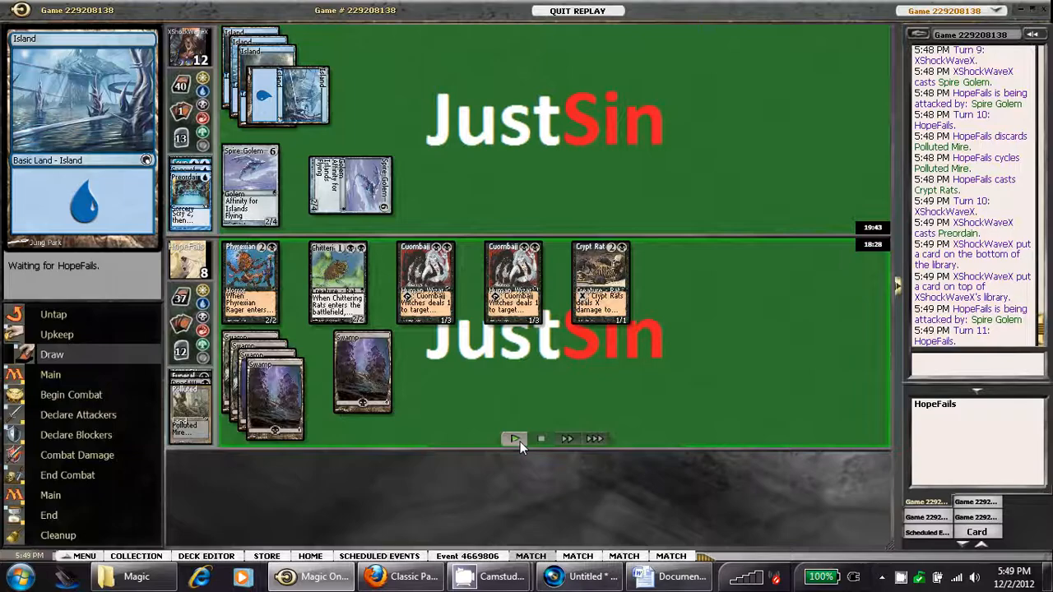
{"action": "left_click", "coordinate": [514, 437]}
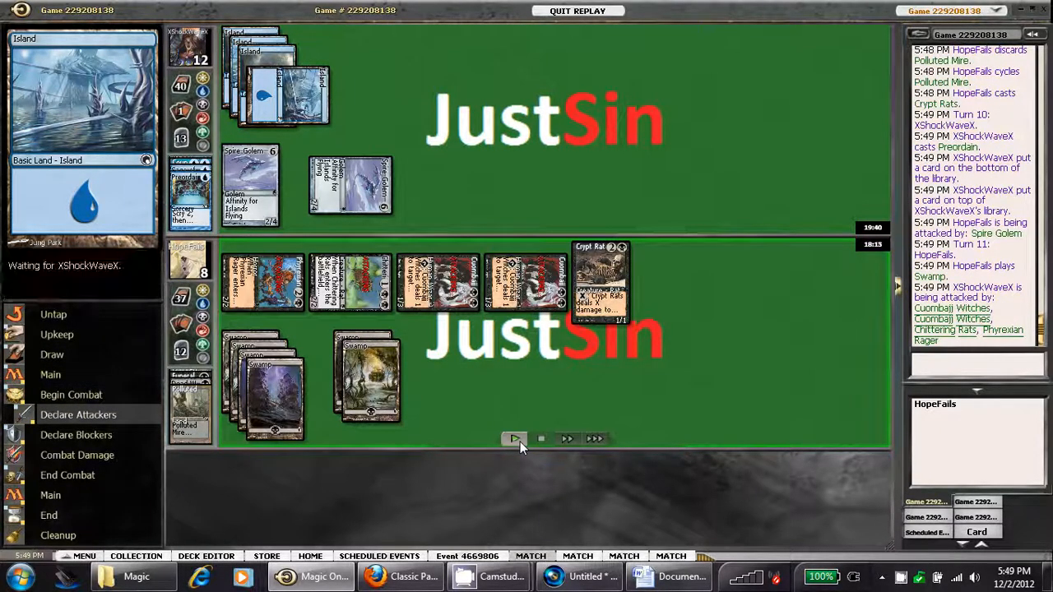
{"action": "left_click", "coordinate": [513, 438]}
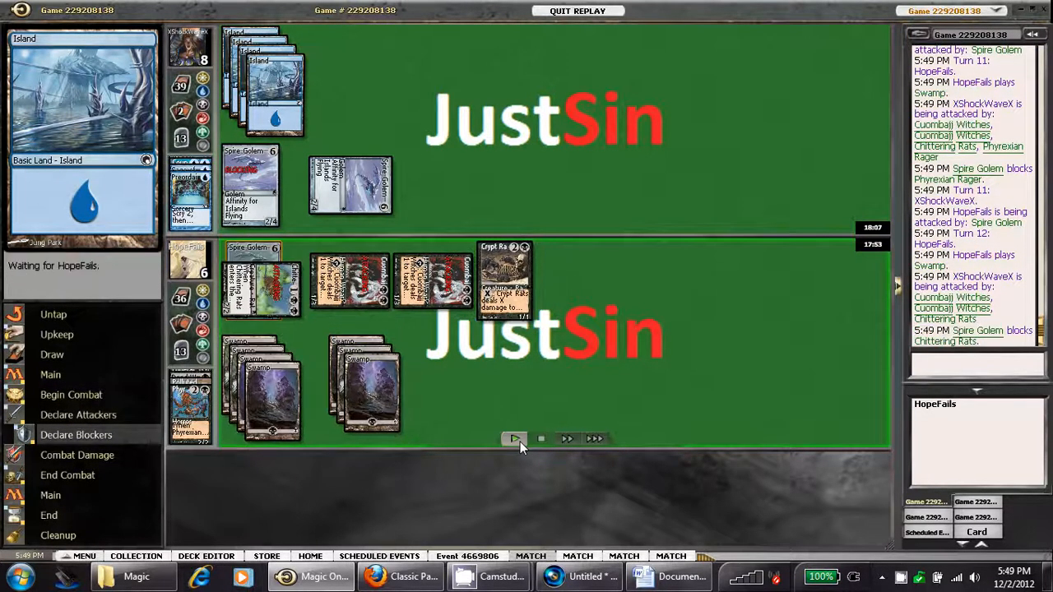
{"action": "left_click", "coordinate": [513, 437]}
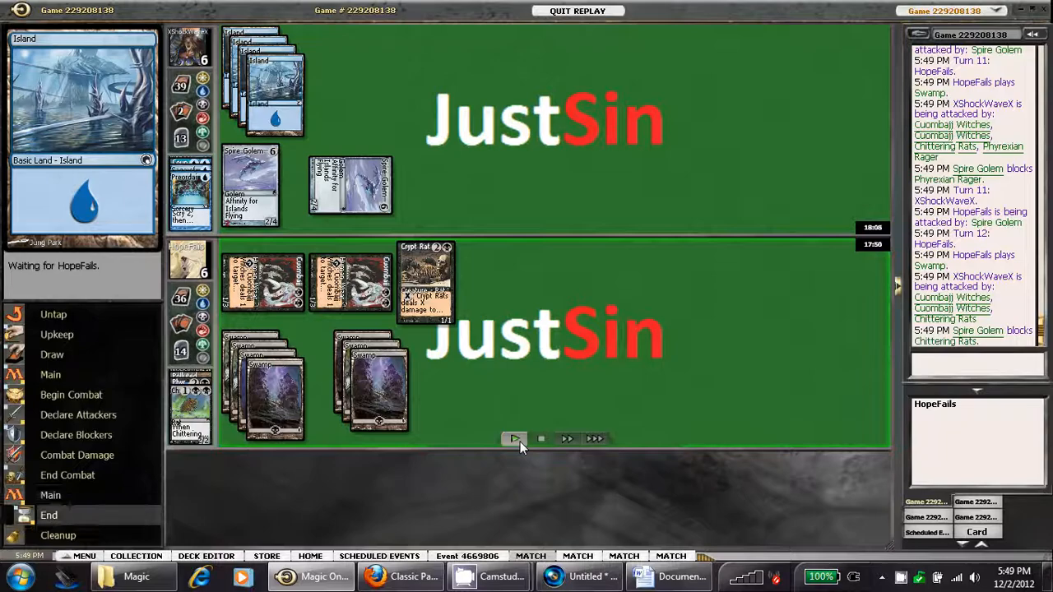
{"action": "left_click", "coordinate": [514, 437]}
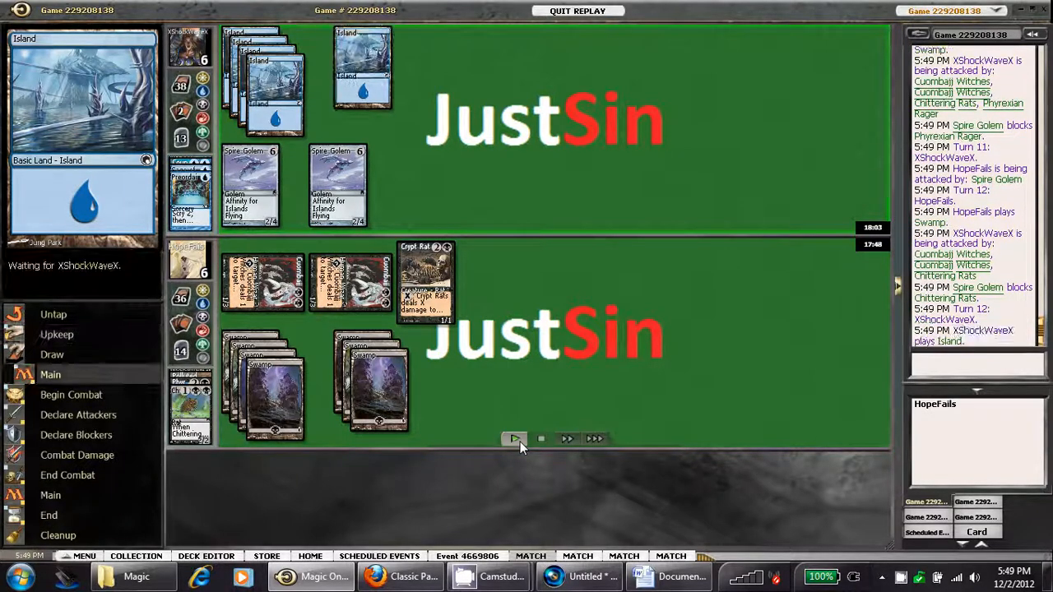
{"action": "left_click", "coordinate": [513, 437]}
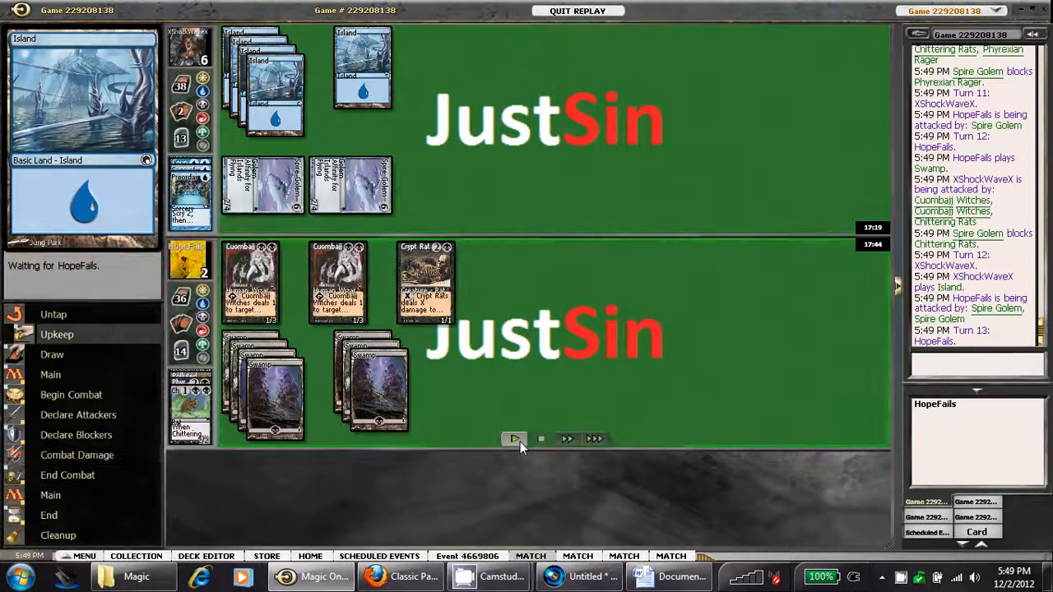
{"action": "left_click", "coordinate": [513, 438]}
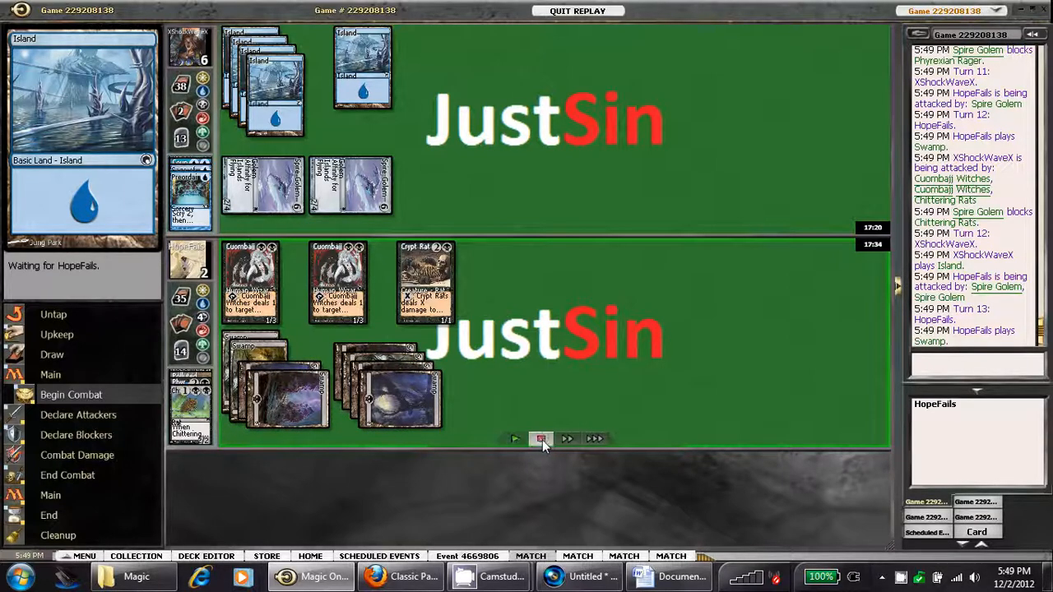
{"action": "mouse_move", "coordinate": [541, 437]}
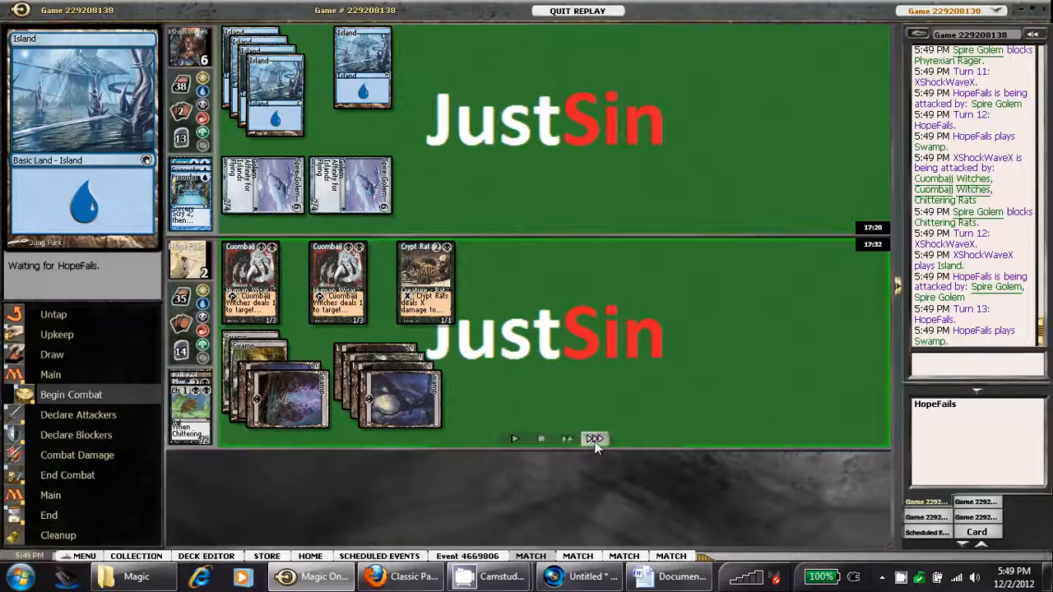
Fast-forward the replay to its end, where Crypt Rats ends the game in a draw on turn 13
{"action": "left_click", "coordinate": [593, 437]}
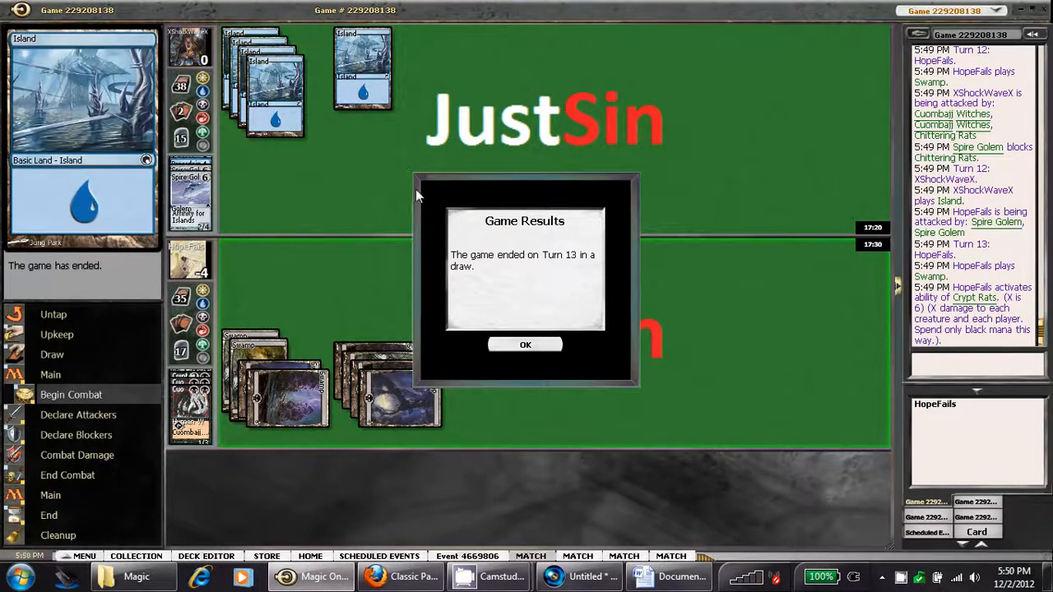
{"action": "mouse_move", "coordinate": [527, 359]}
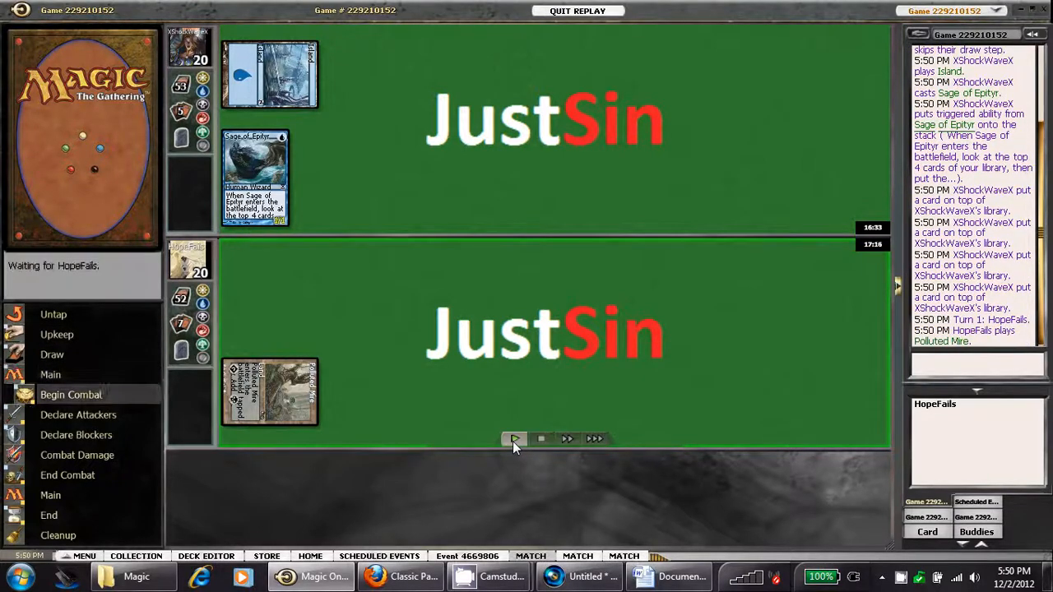
Step the second replay to turn 4, where Barren Moor is cycled and Snuff Out targets Spire Golem
{"action": "left_click", "coordinate": [513, 437]}
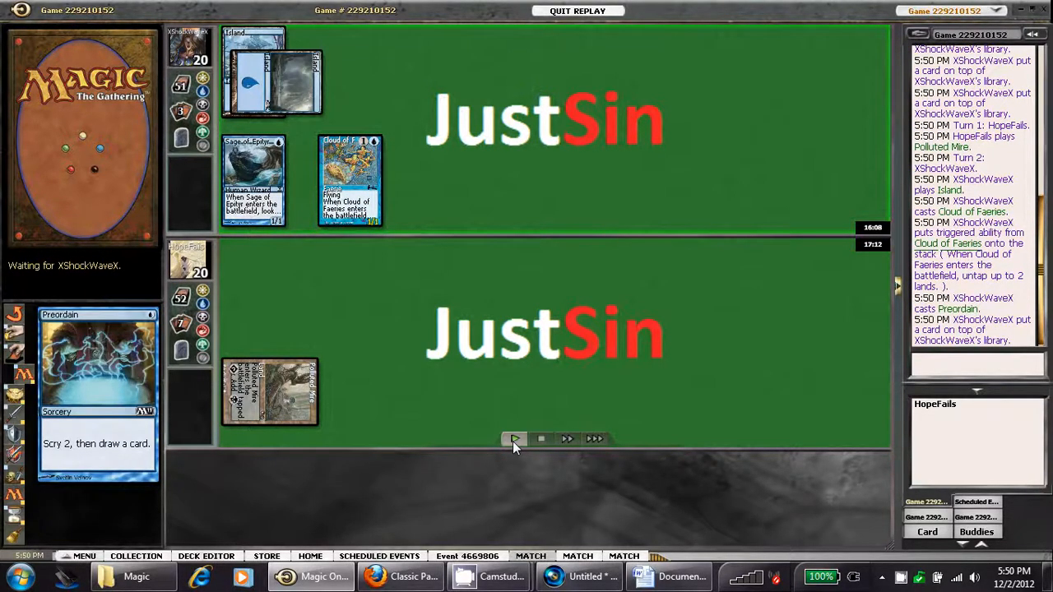
{"action": "left_click", "coordinate": [513, 437]}
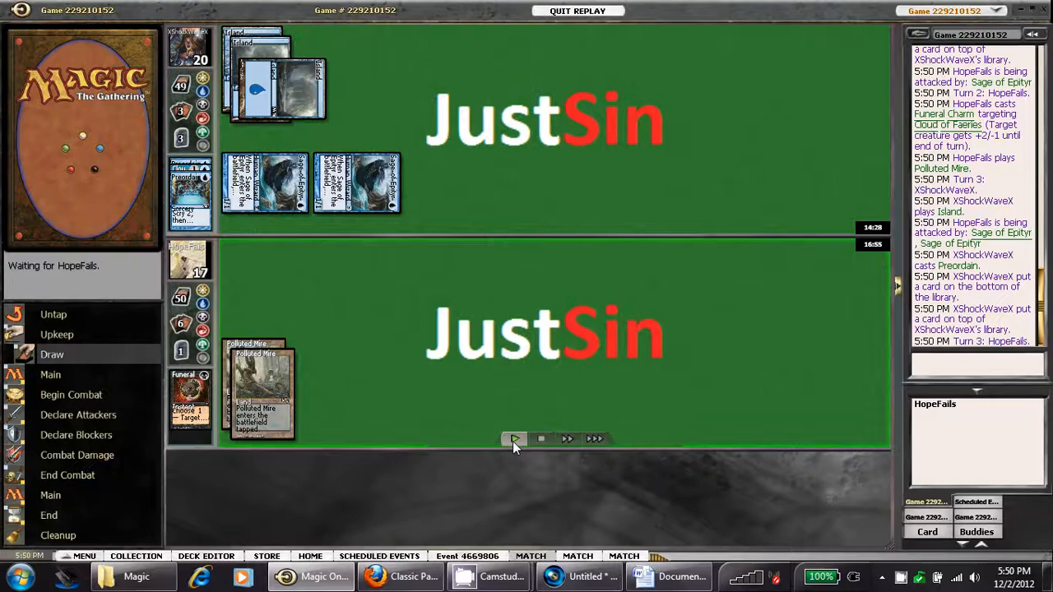
{"action": "left_click", "coordinate": [514, 437]}
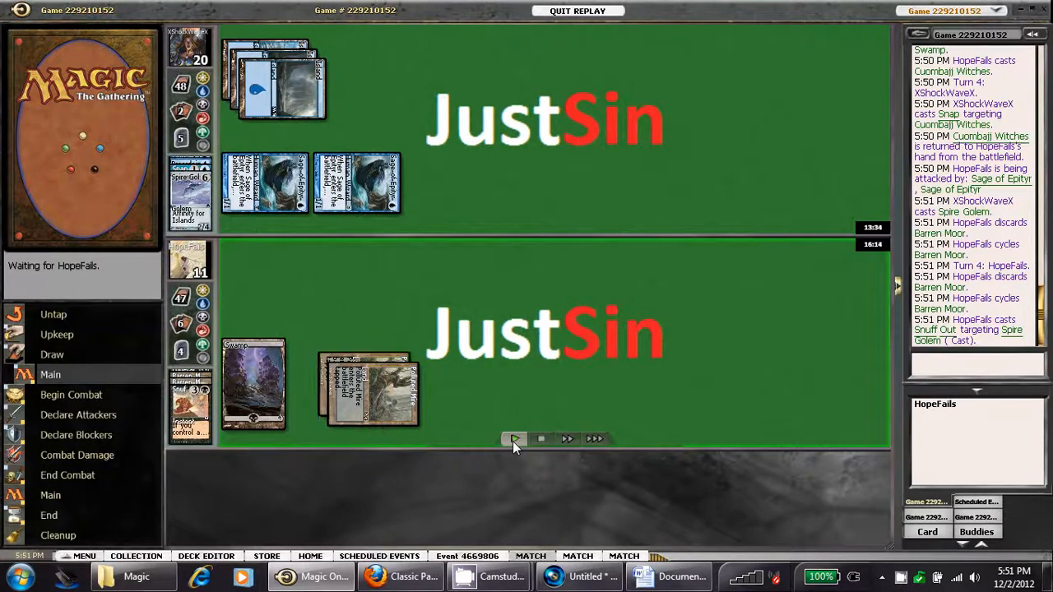
Step the replay to turn 7, past Geth's Verdict forcing the sacrifice of Sage of Epityr
{"action": "left_click", "coordinate": [513, 438]}
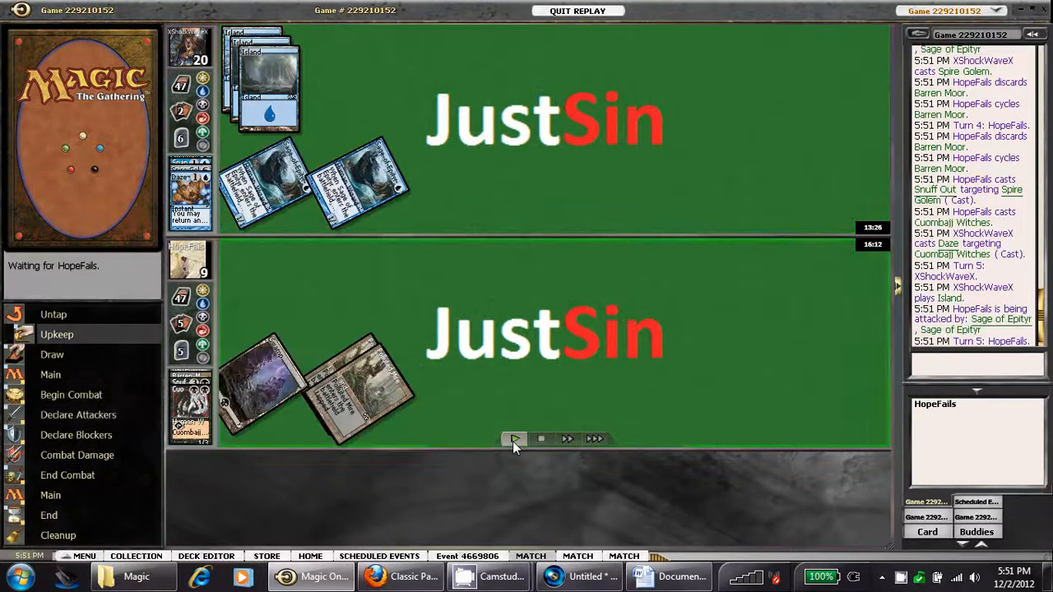
{"action": "left_click", "coordinate": [515, 437]}
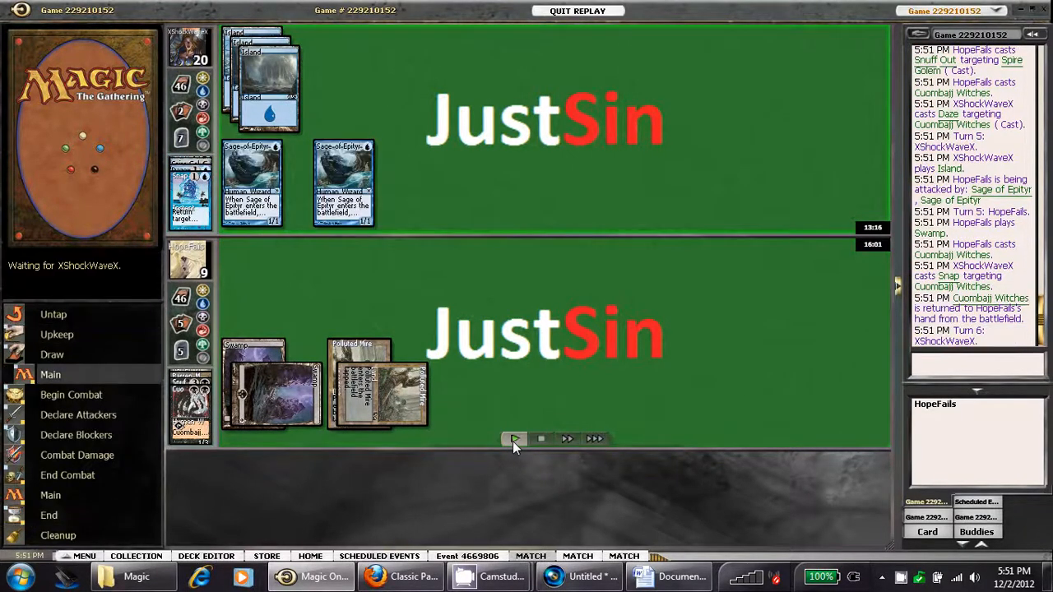
{"action": "left_click", "coordinate": [515, 438]}
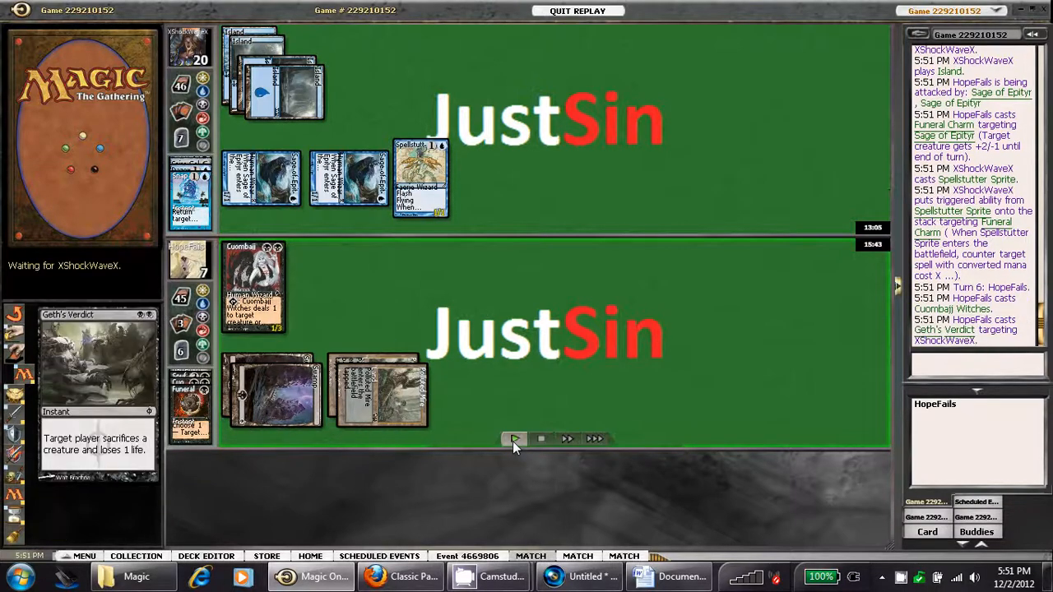
{"action": "left_click", "coordinate": [513, 437]}
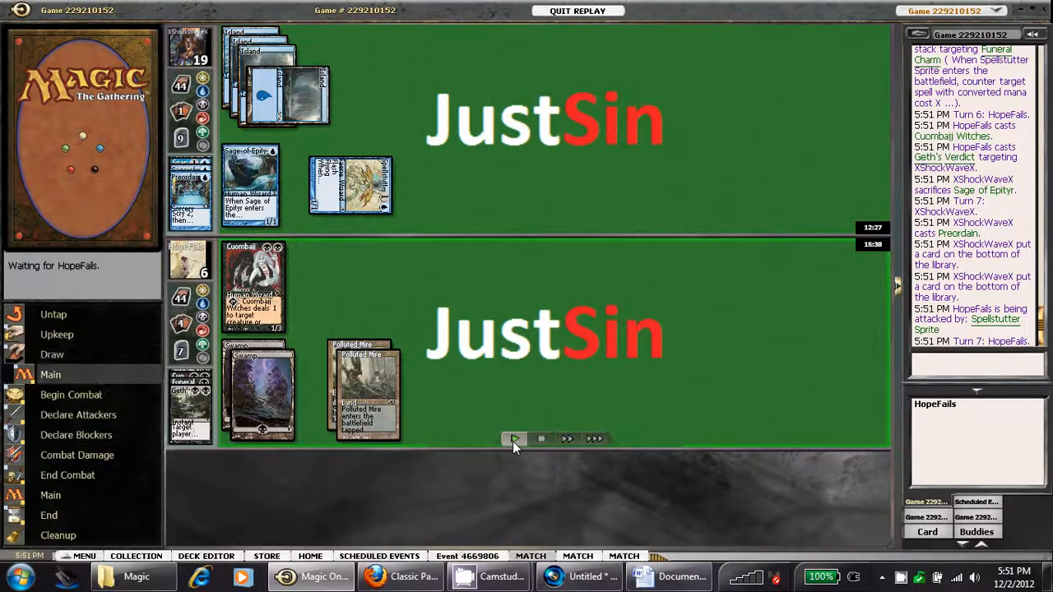
Step the second replay forward through its remaining actions
{"action": "left_click", "coordinate": [513, 438]}
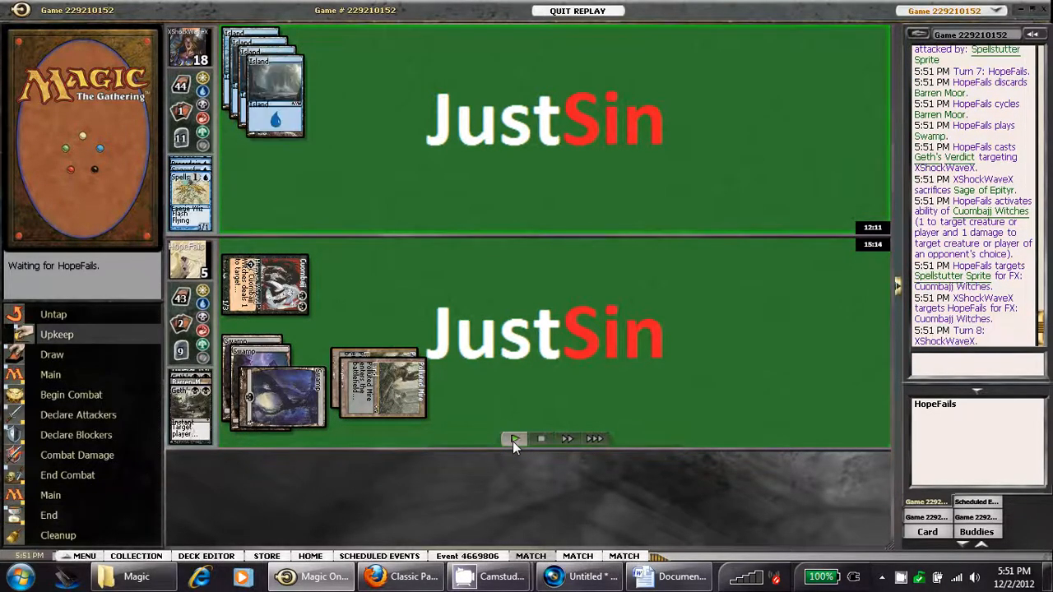
{"action": "left_click", "coordinate": [514, 437]}
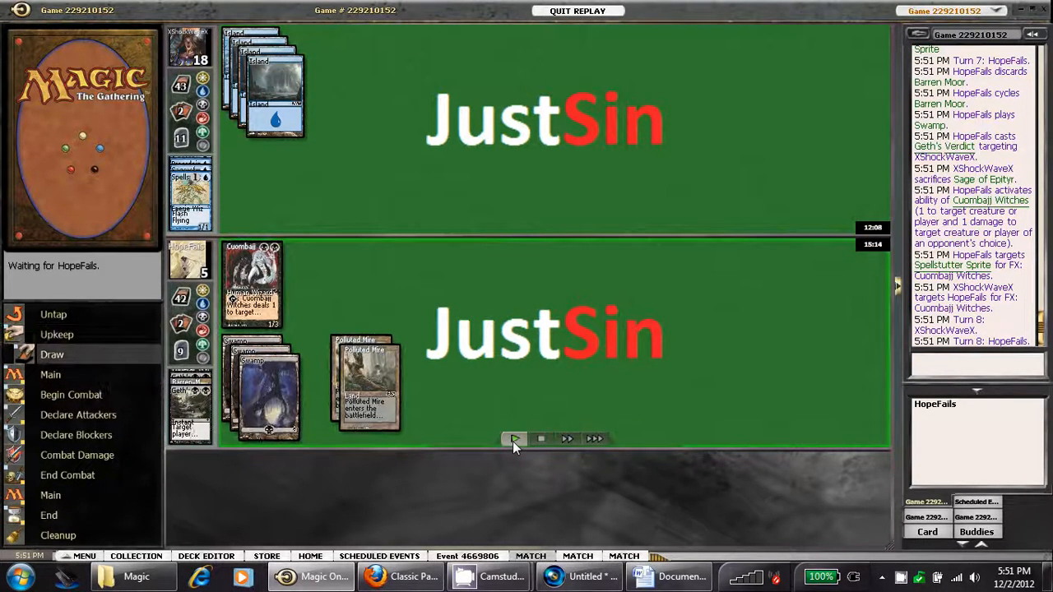
{"action": "left_click", "coordinate": [513, 438]}
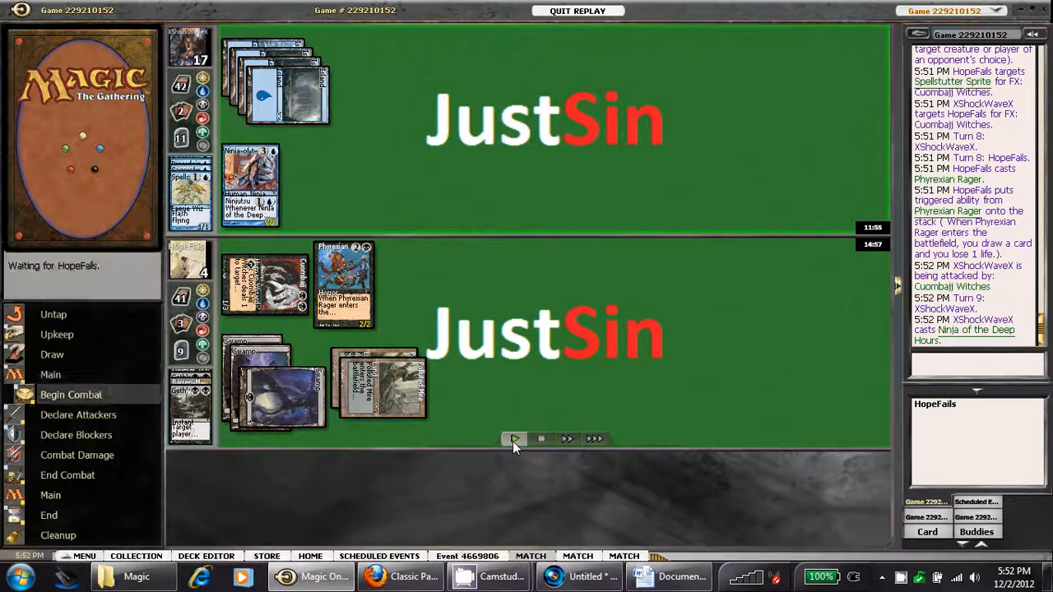
{"action": "left_click", "coordinate": [513, 437]}
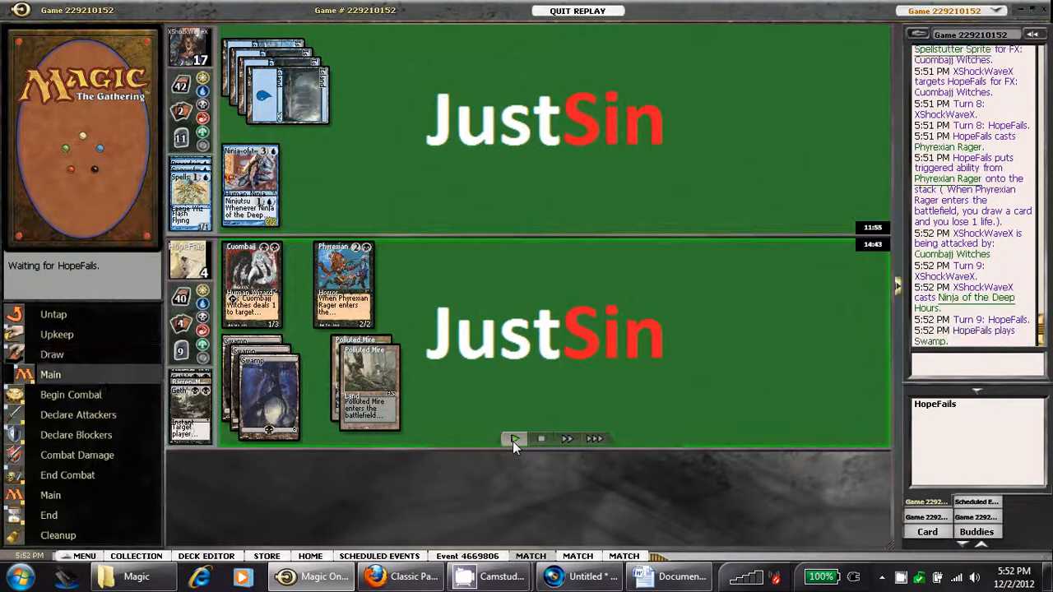
{"action": "left_click", "coordinate": [514, 438]}
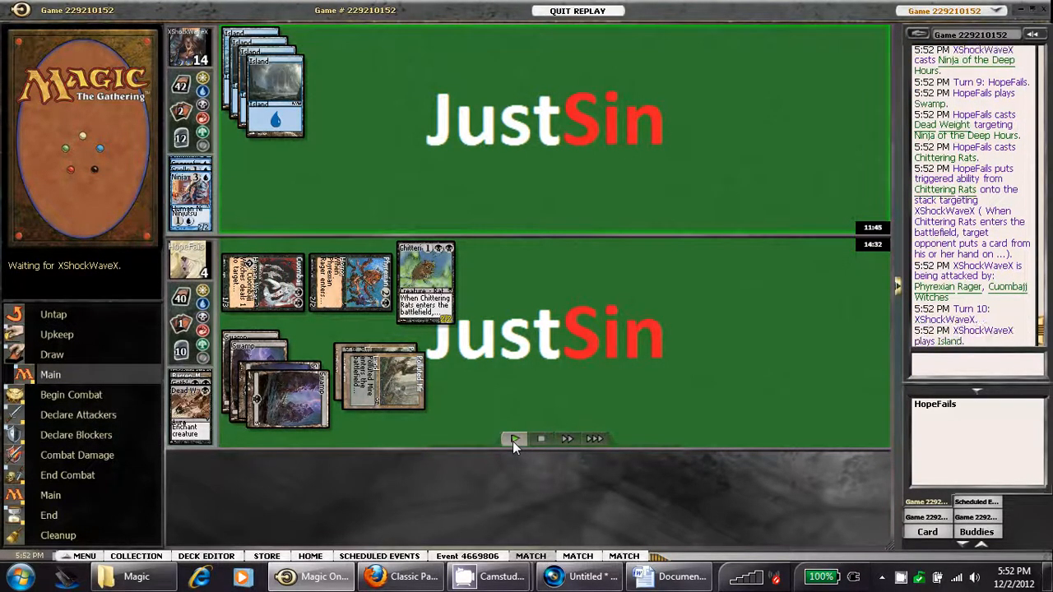
{"action": "left_click", "coordinate": [513, 437]}
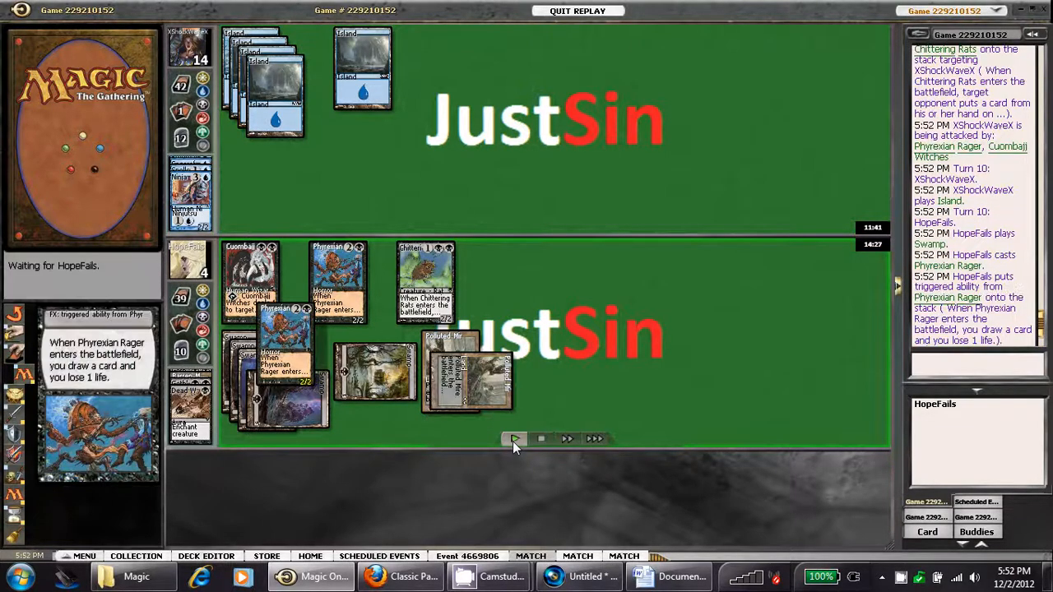
{"action": "left_click", "coordinate": [515, 438]}
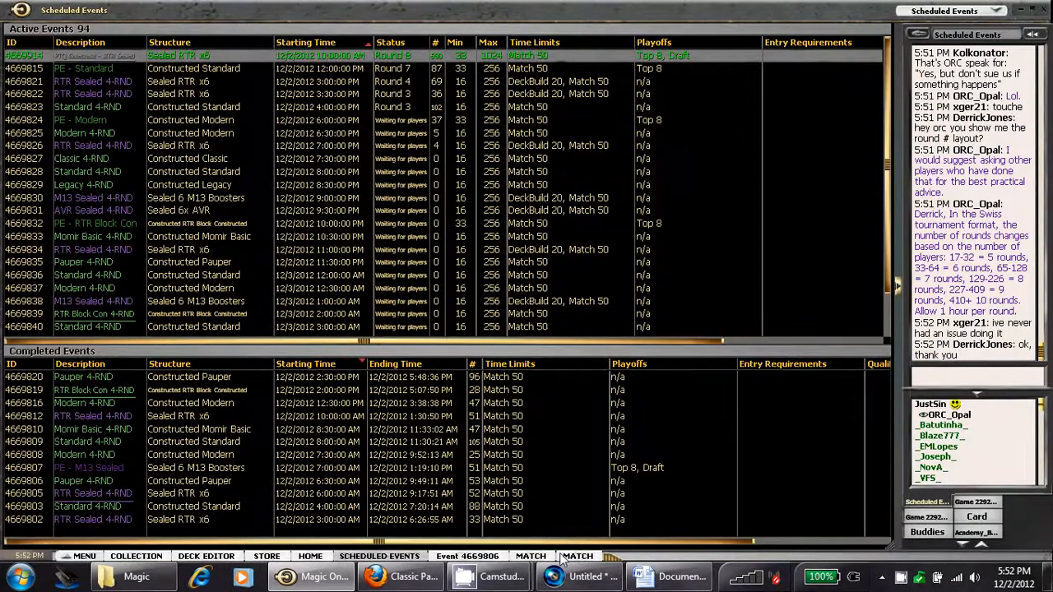
Load the replay of game 229211222 at its pre-game mulligan decision
{"action": "left_click", "coordinate": [578, 556]}
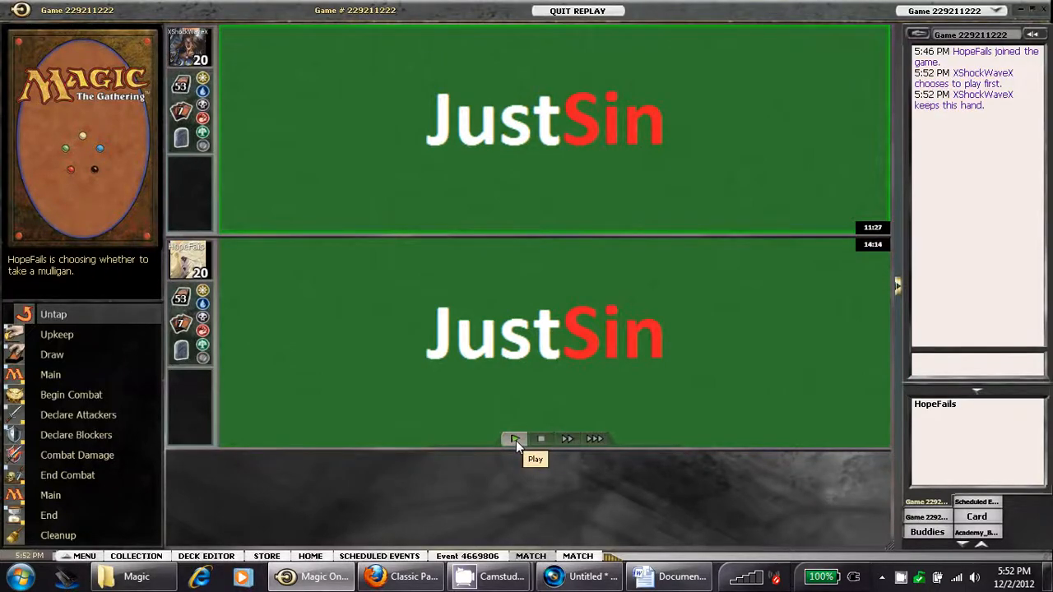
Step the replay through turns 1-4 until Phantasmal Bear, Sage of Epityr and Ninja of the Deep Hours attack
{"action": "left_click", "coordinate": [513, 437]}
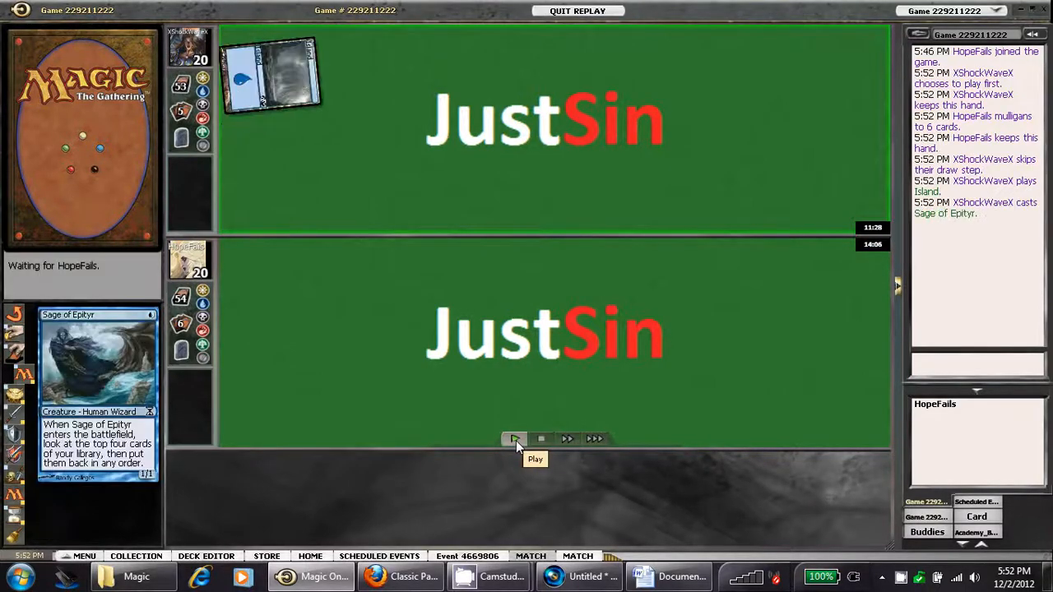
{"action": "left_click", "coordinate": [513, 438]}
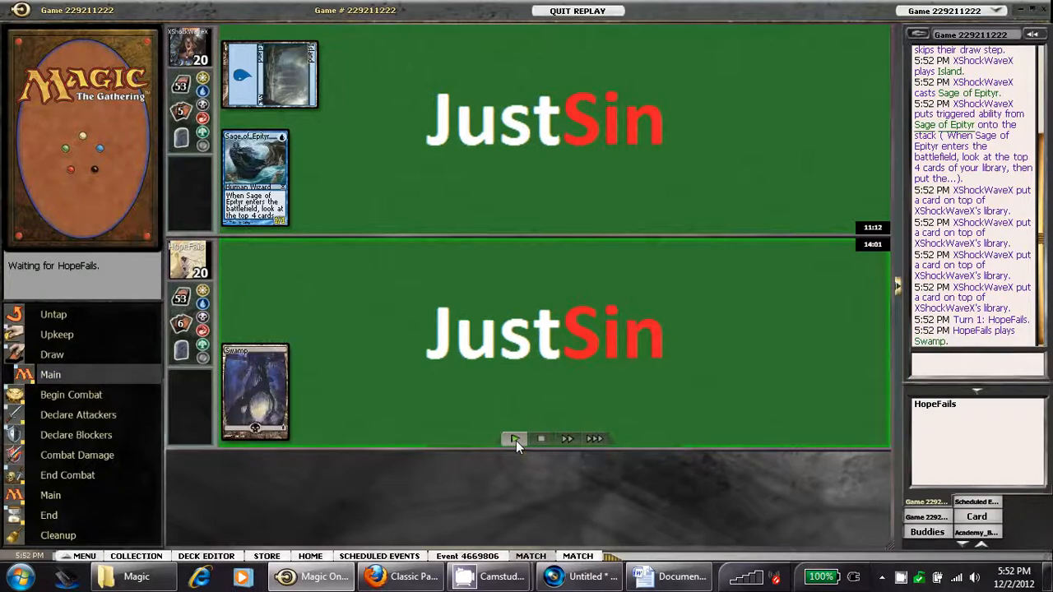
{"action": "left_click", "coordinate": [514, 438]}
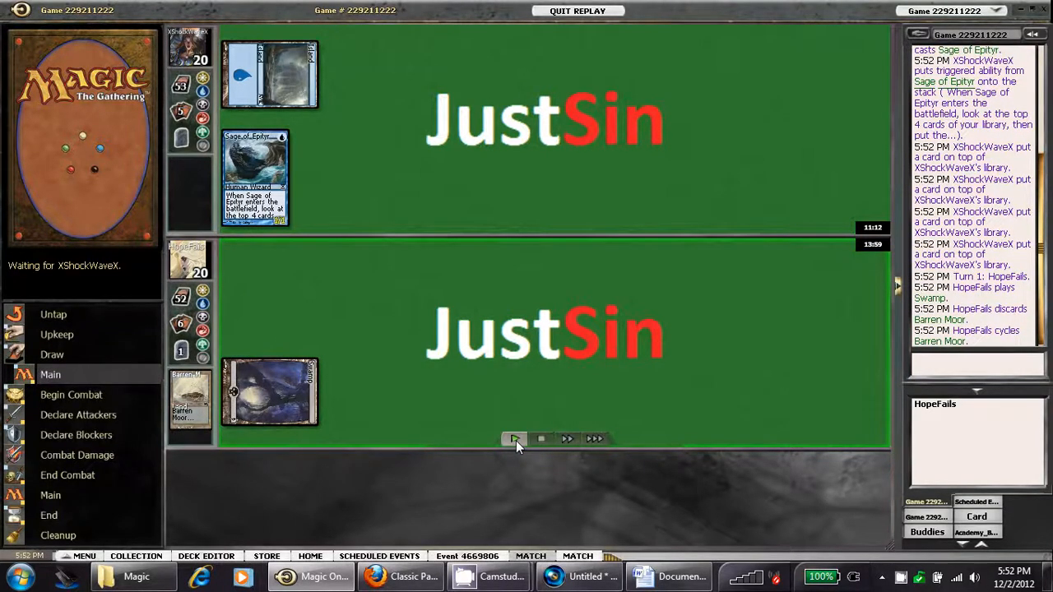
{"action": "left_click", "coordinate": [513, 437]}
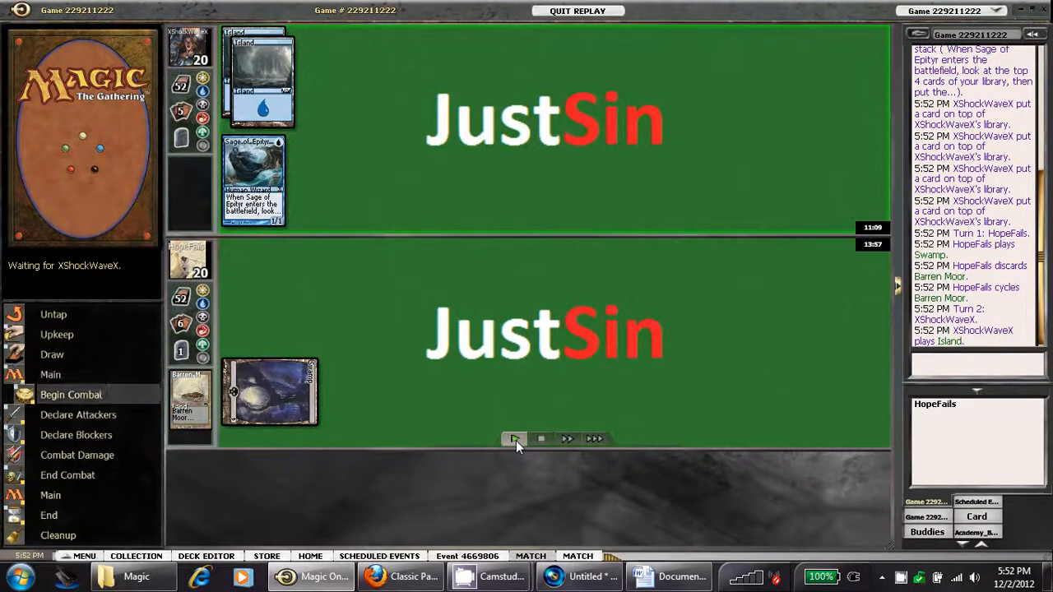
{"action": "left_click", "coordinate": [515, 438]}
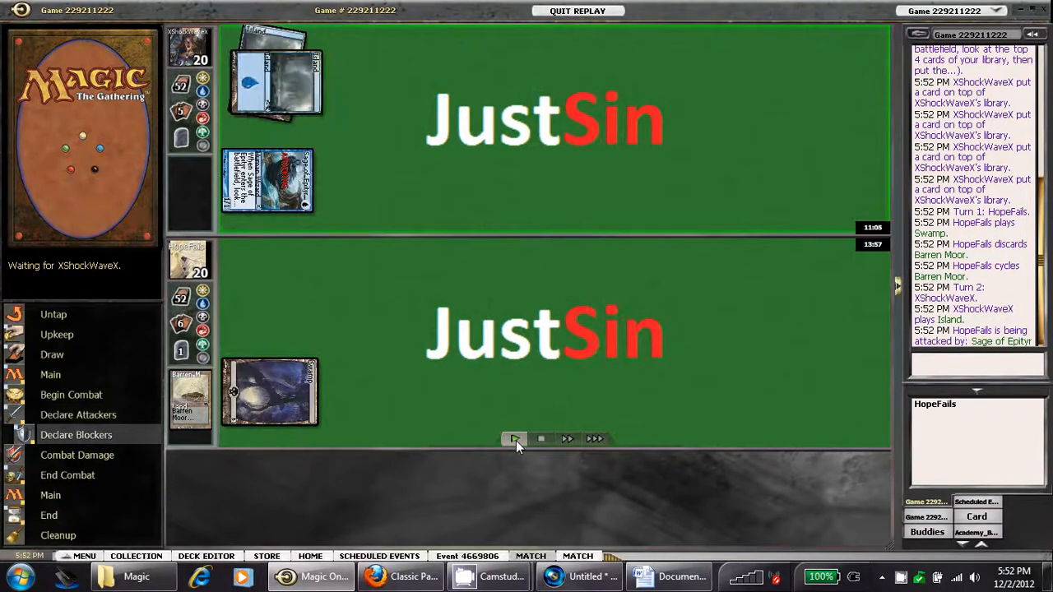
{"action": "left_click", "coordinate": [514, 438]}
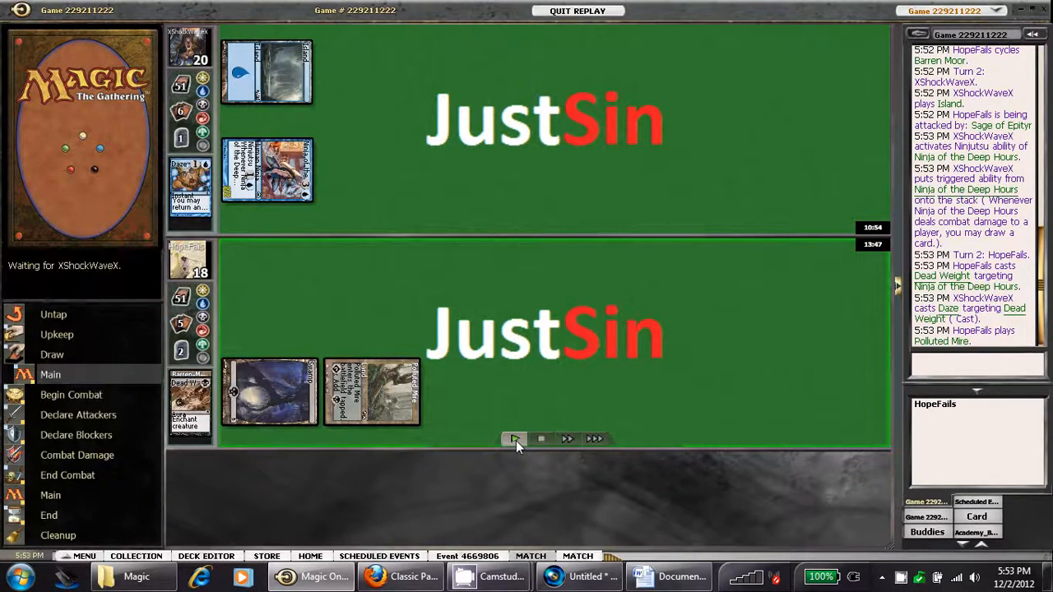
{"action": "left_click", "coordinate": [513, 438]}
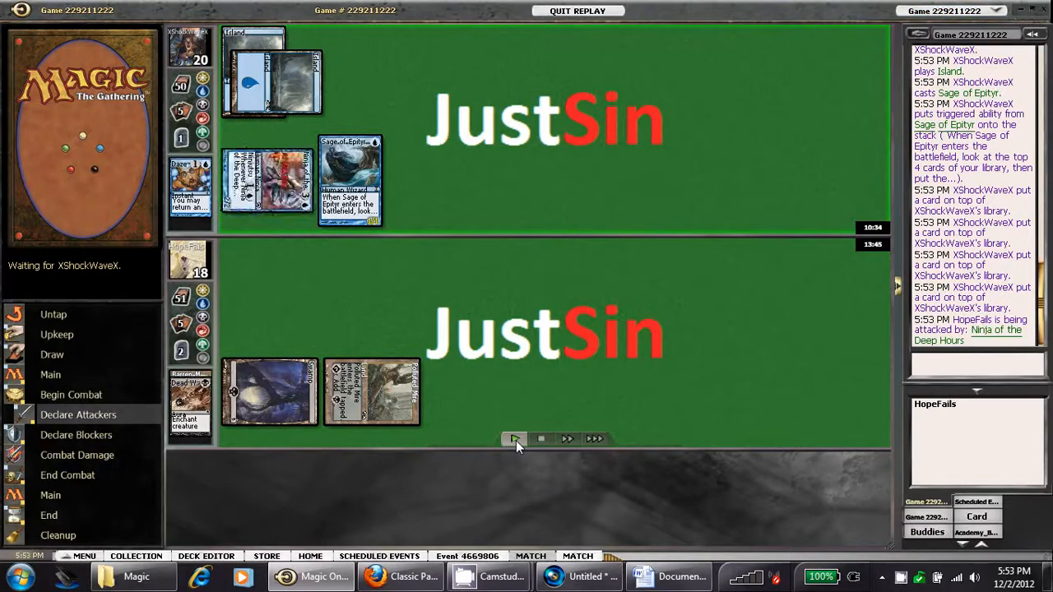
{"action": "left_click", "coordinate": [513, 437]}
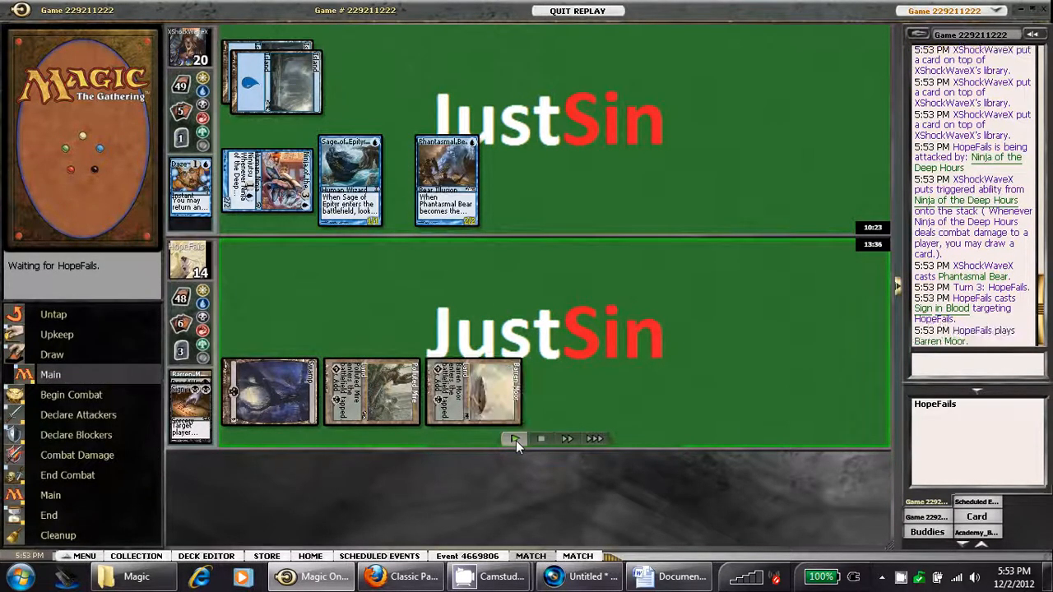
{"action": "left_click", "coordinate": [513, 437]}
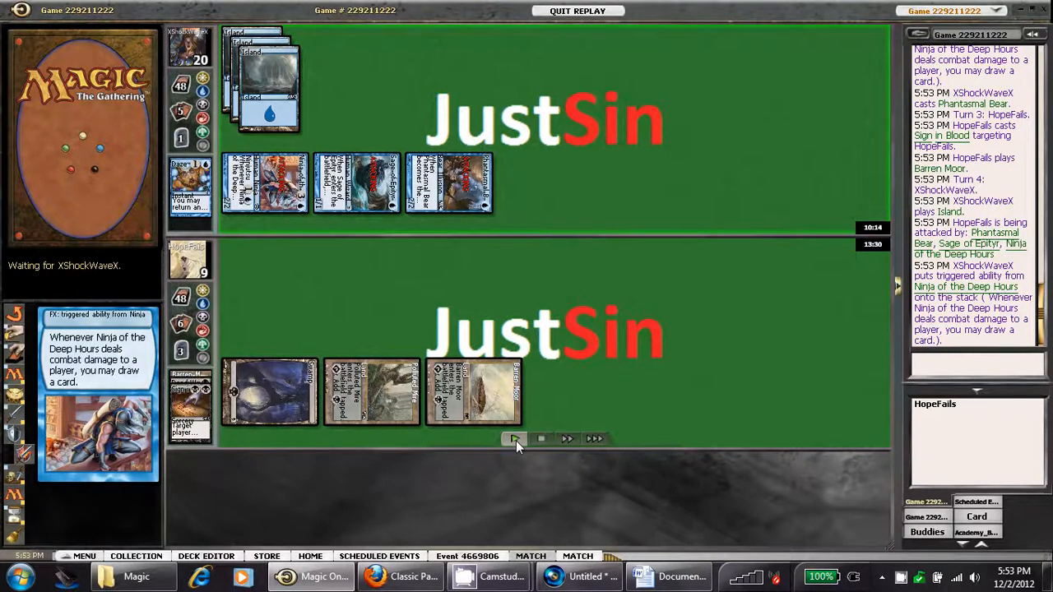
Step through turn 5 as Tendrils of Corruption and Spinning Darkness target Ninja of the Deep Hours
{"action": "left_click", "coordinate": [513, 437]}
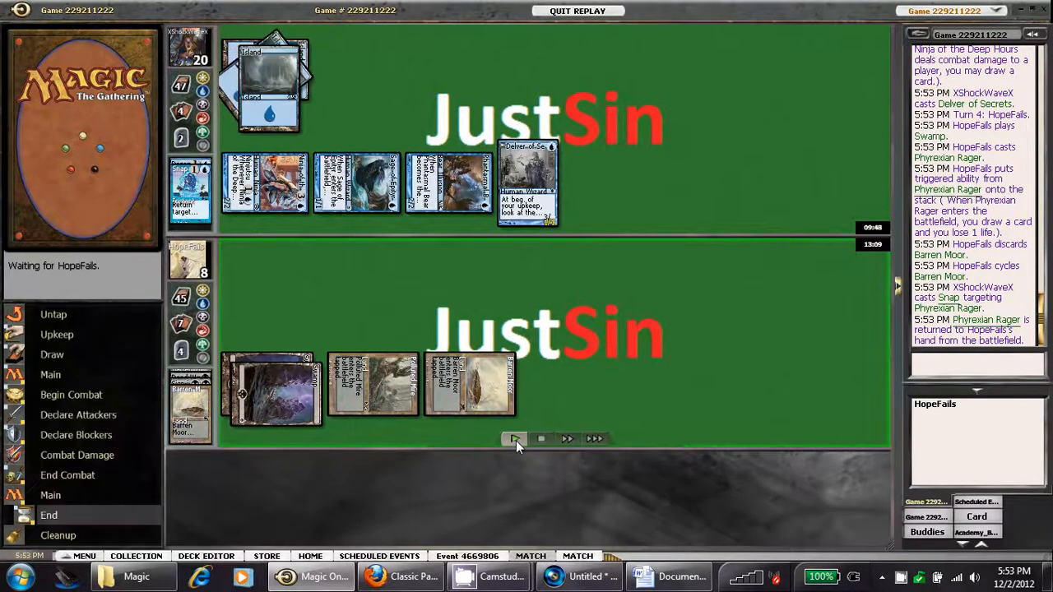
{"action": "left_click", "coordinate": [515, 438]}
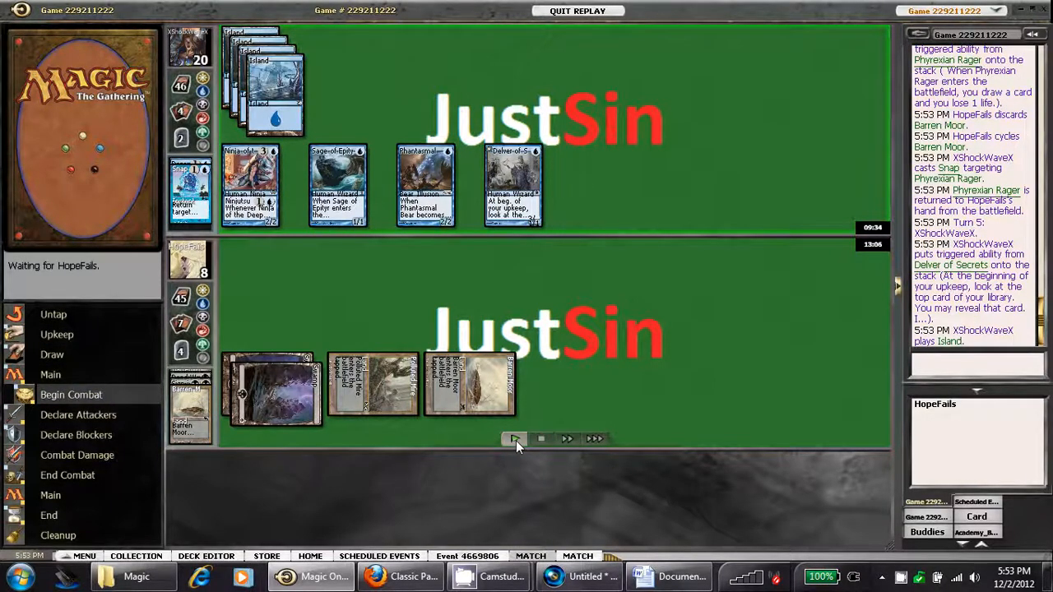
{"action": "left_click", "coordinate": [513, 437]}
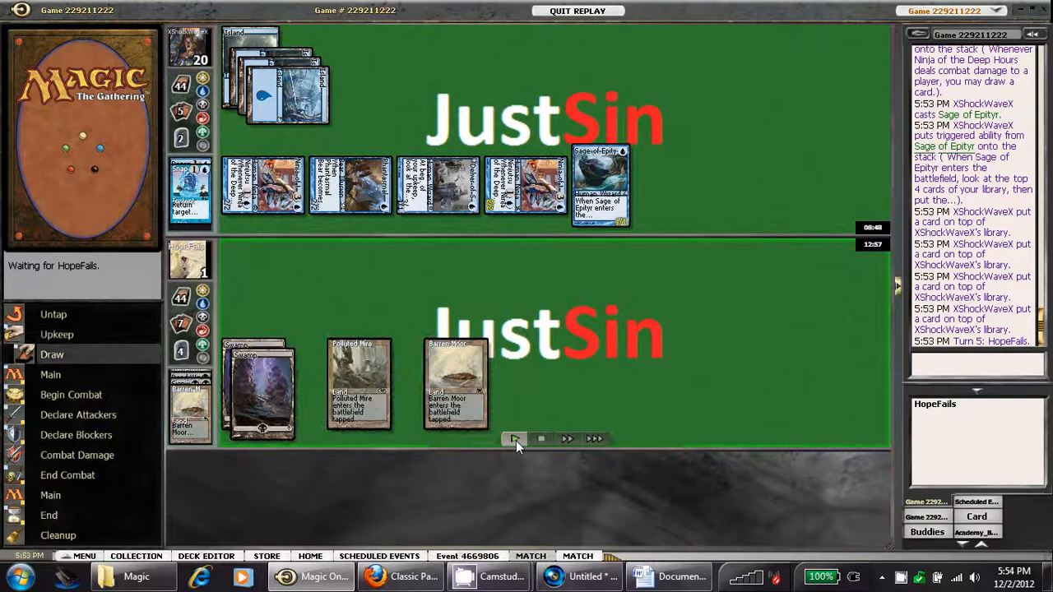
{"action": "left_click", "coordinate": [513, 437]}
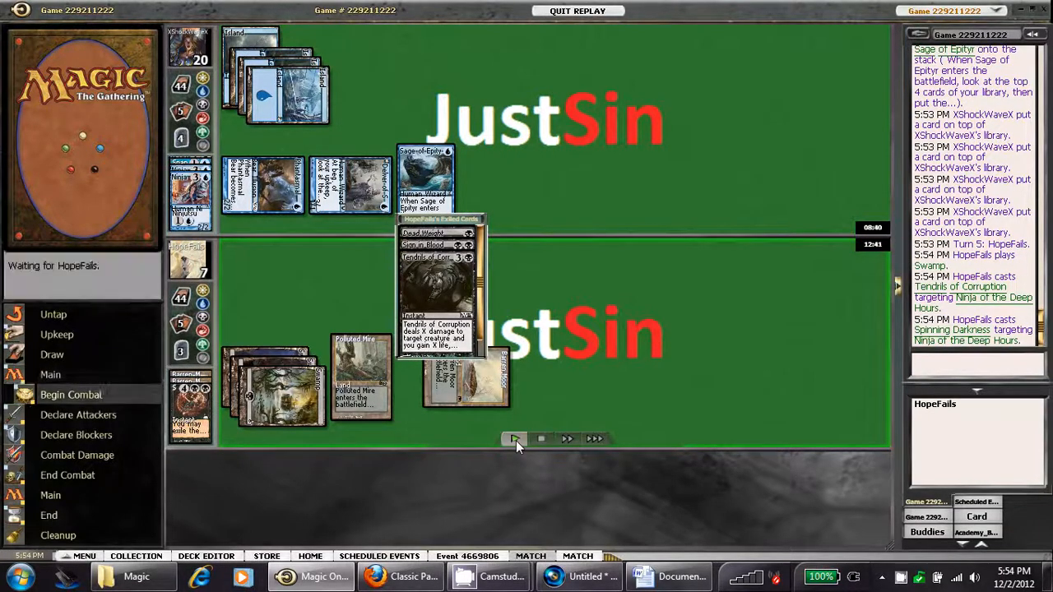
Step the replay through turn 6 of the current game
{"action": "left_click", "coordinate": [513, 437]}
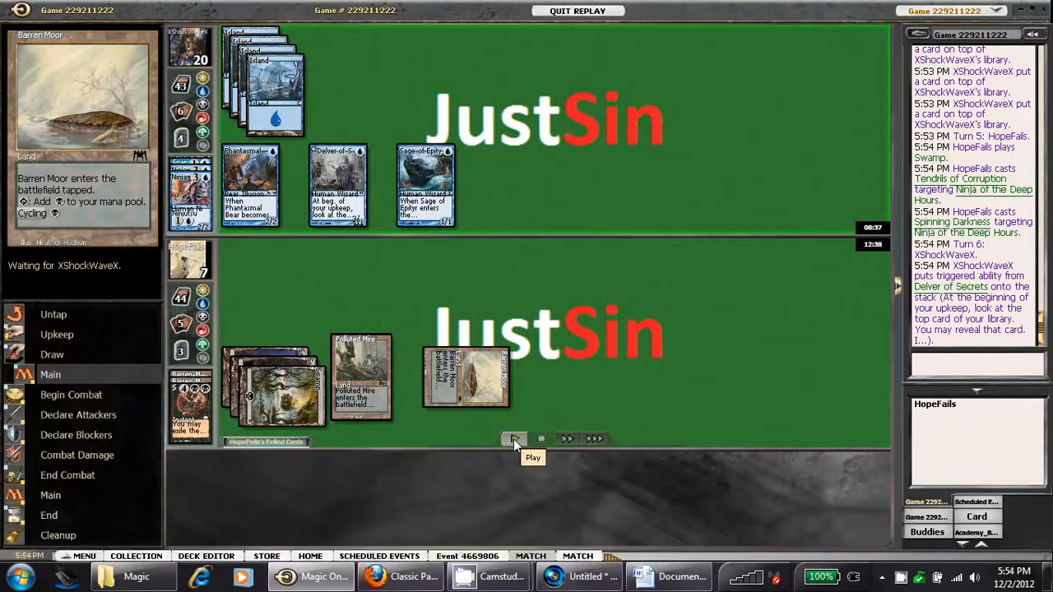
{"action": "left_click", "coordinate": [516, 437]}
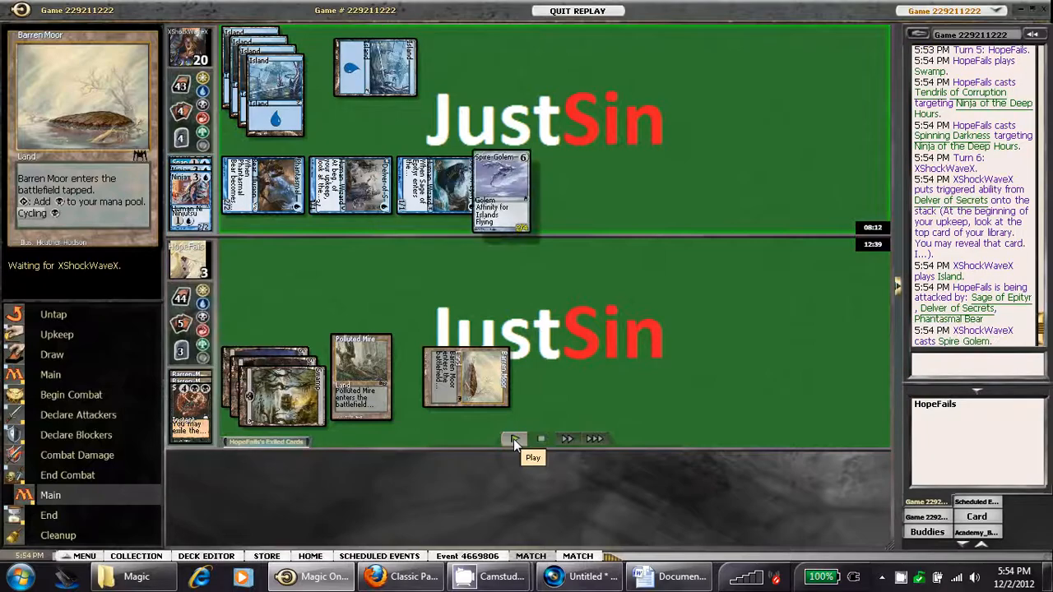
{"action": "left_click", "coordinate": [515, 437]}
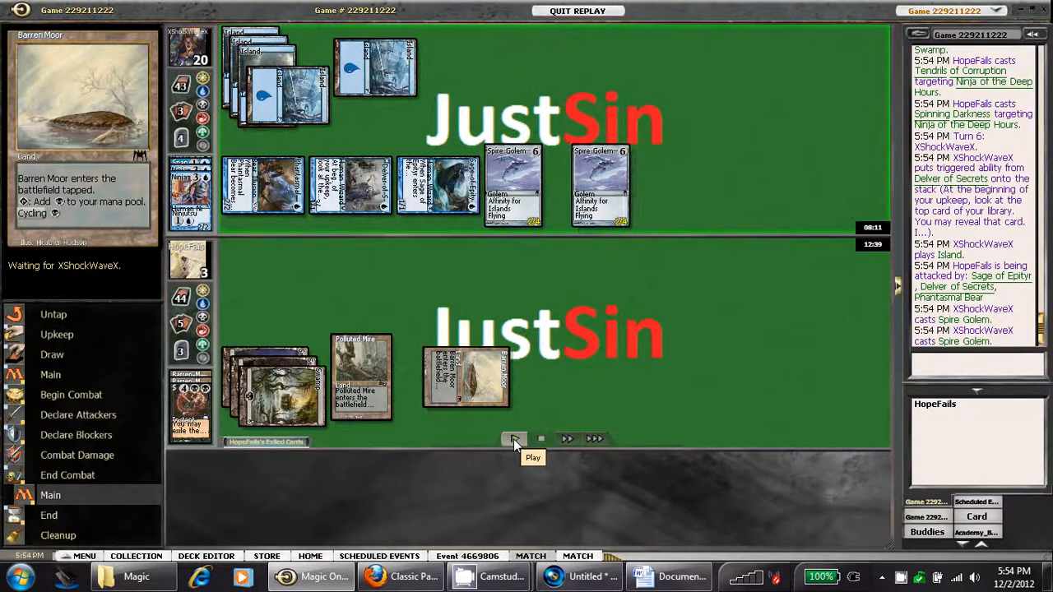
{"action": "left_click", "coordinate": [513, 438]}
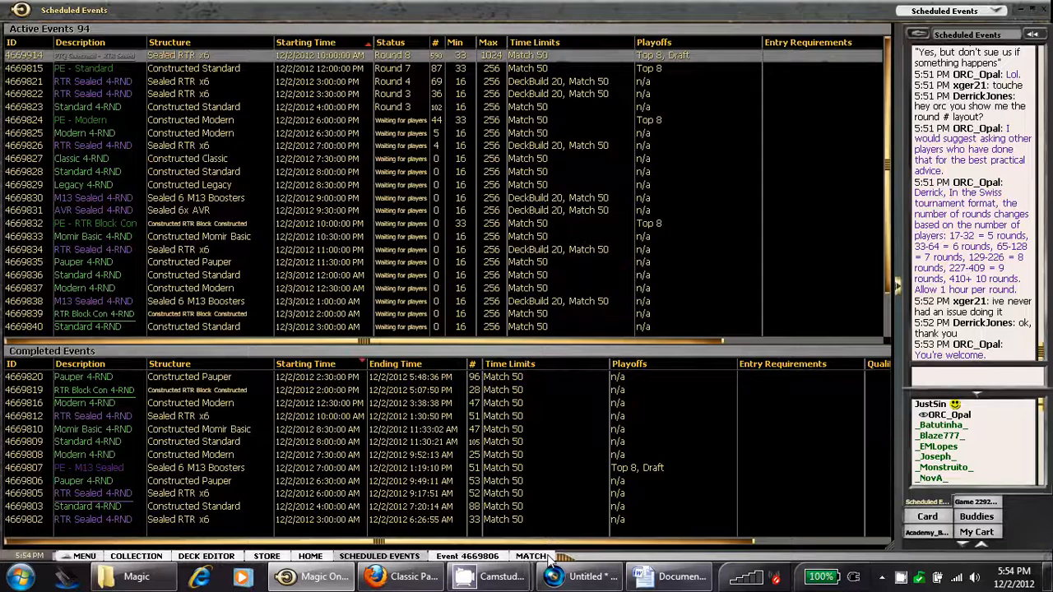
{"action": "left_click", "coordinate": [530, 556]}
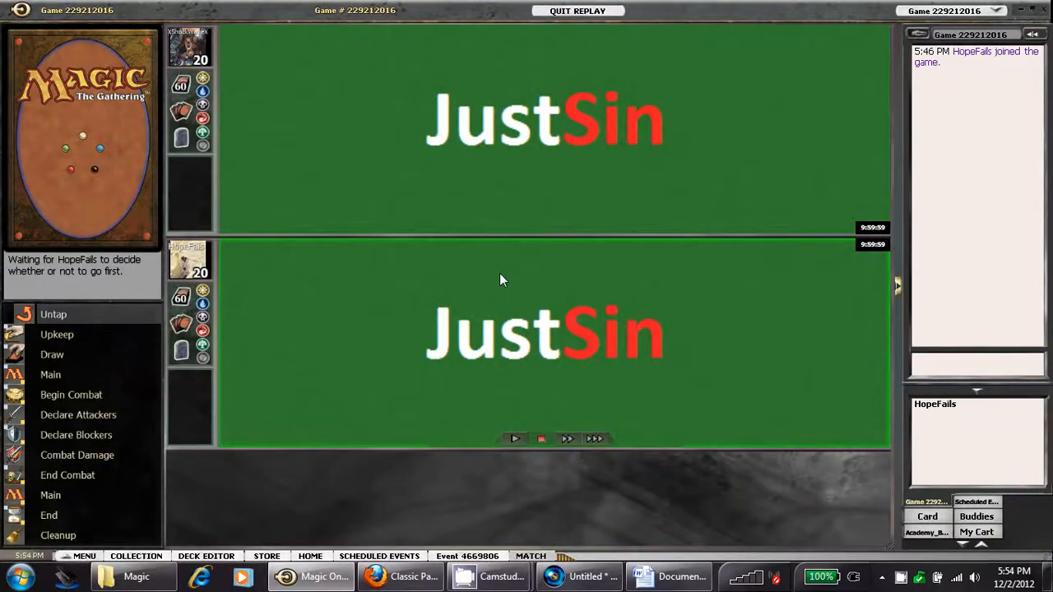
{"action": "mouse_move", "coordinate": [562, 412]}
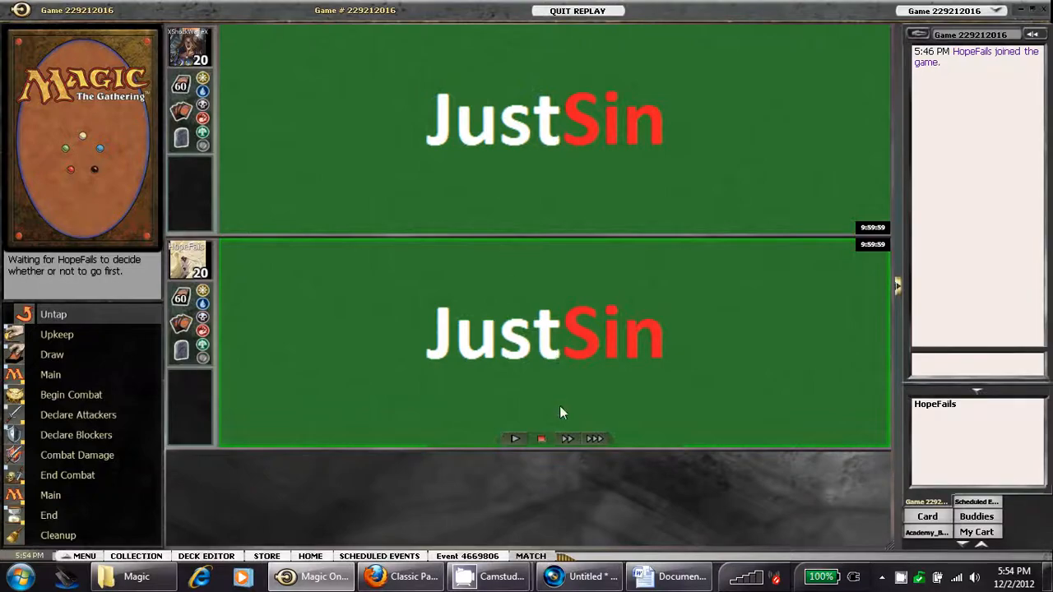
Begin stepping through the replay of game 229212016 from the pre-game going-first choice
{"action": "left_click", "coordinate": [567, 437]}
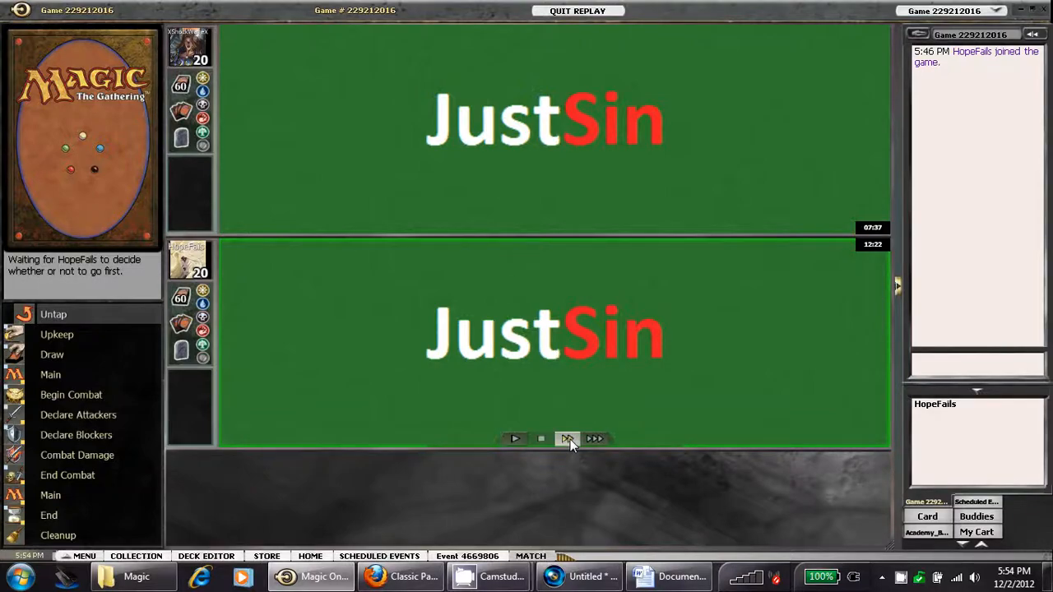
{"action": "mouse_move", "coordinate": [568, 438]}
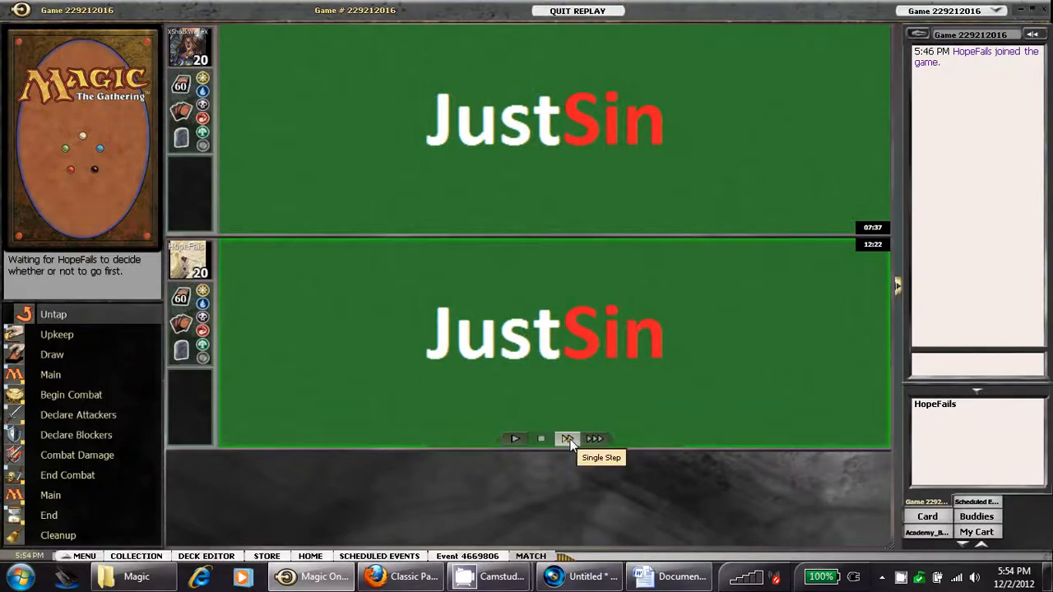
{"action": "mouse_move", "coordinate": [905, 229]}
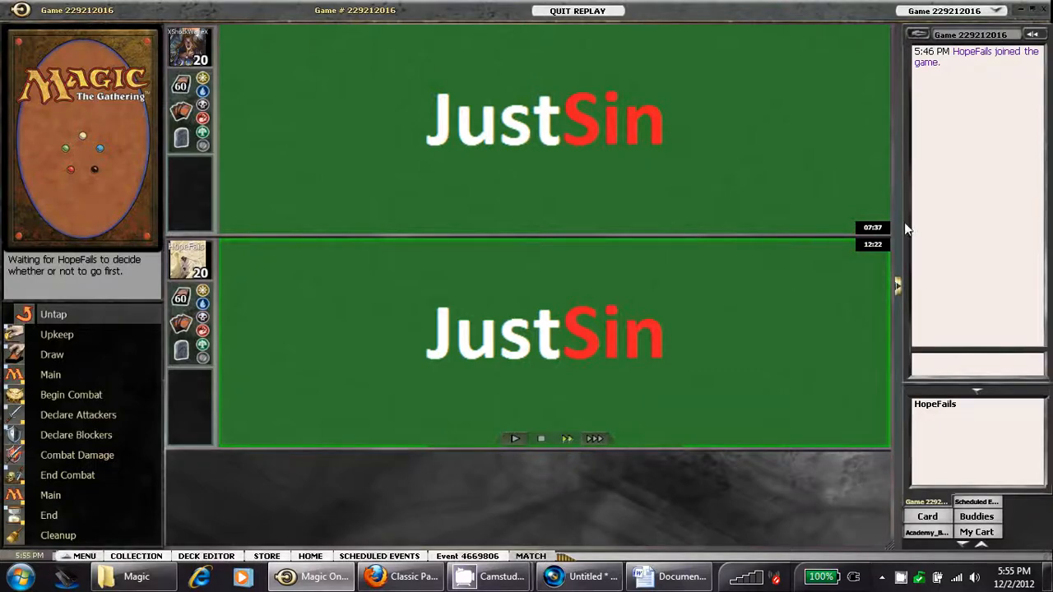
{"action": "mouse_move", "coordinate": [831, 293]}
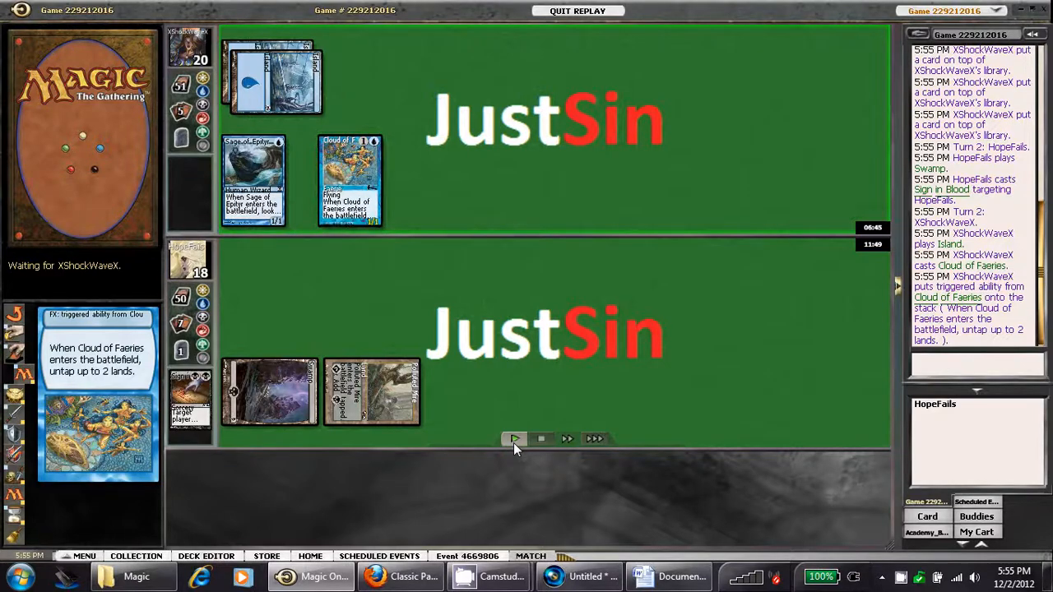
{"action": "left_click", "coordinate": [513, 437]}
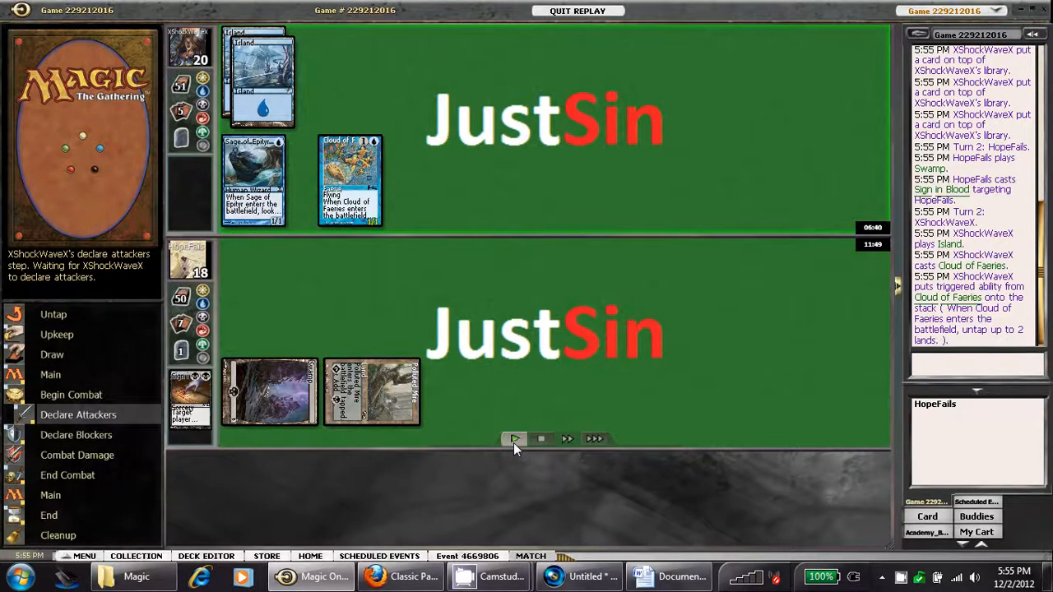
{"action": "left_click", "coordinate": [513, 438]}
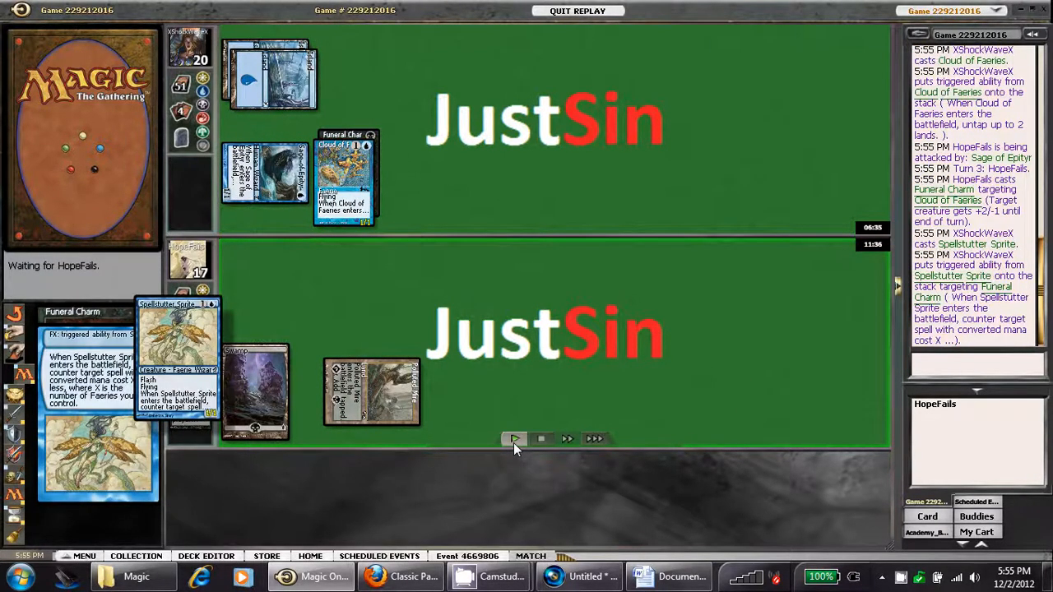
{"action": "left_click", "coordinate": [513, 437]}
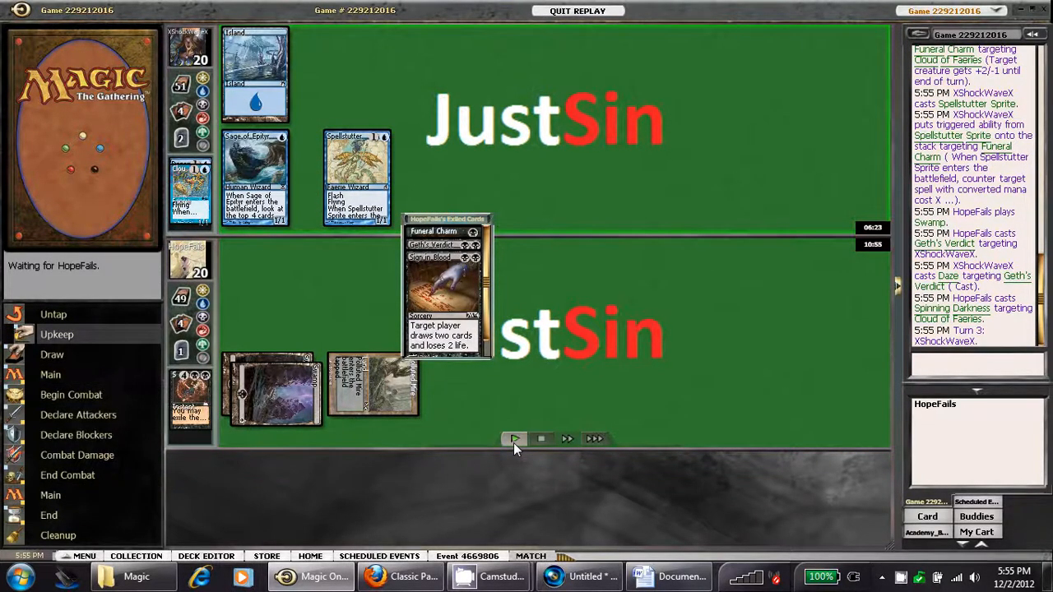
{"action": "left_click", "coordinate": [513, 438]}
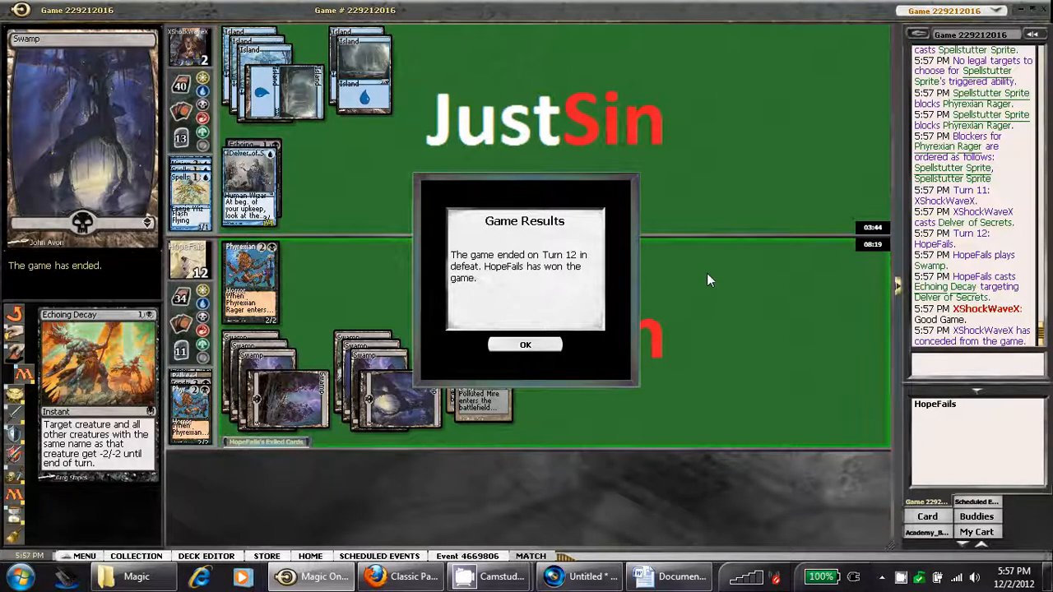
{"action": "mouse_move", "coordinate": [534, 340]}
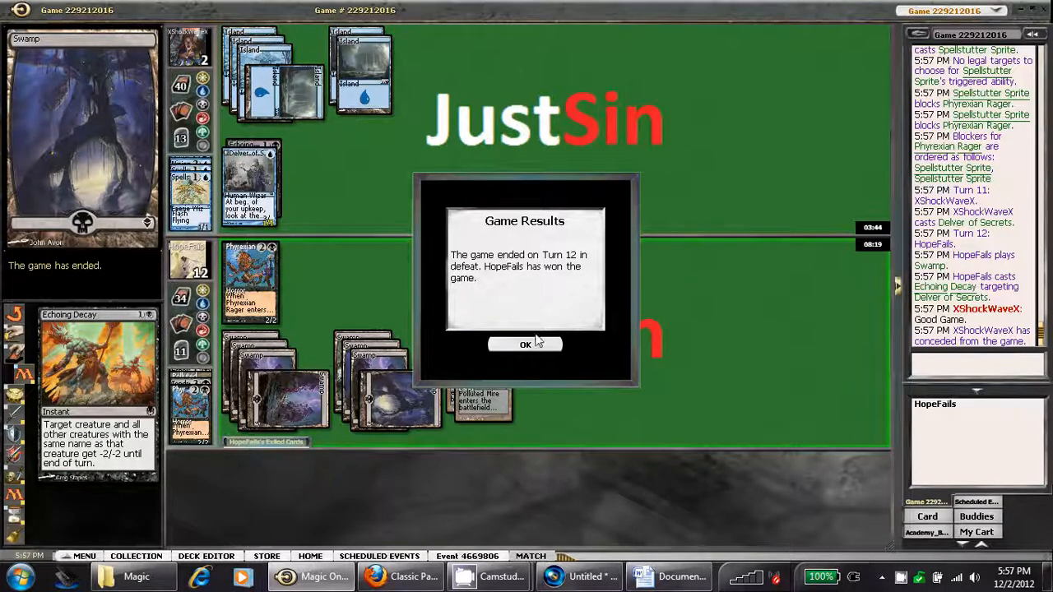